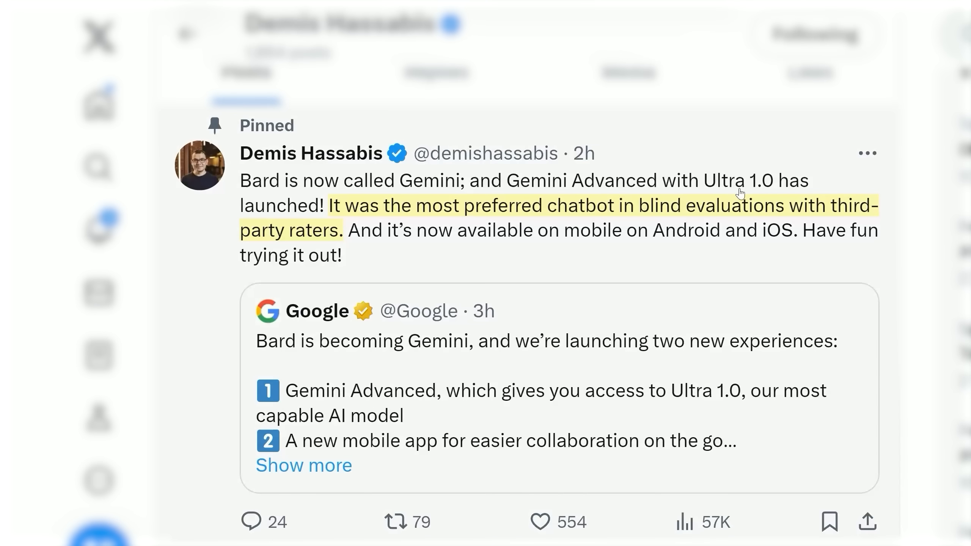
{"action": "mouse_move", "coordinate": [591, 211]}
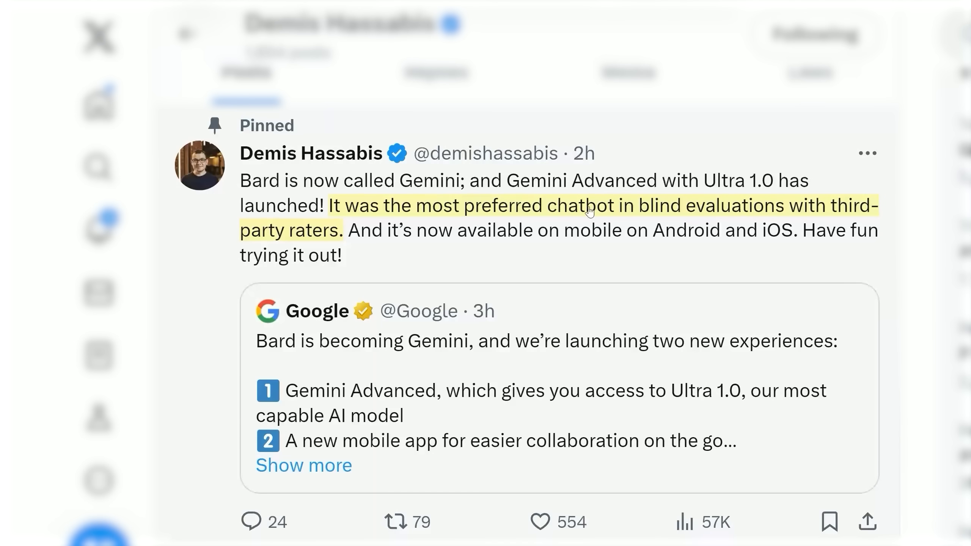
{"action": "mouse_move", "coordinate": [734, 218]}
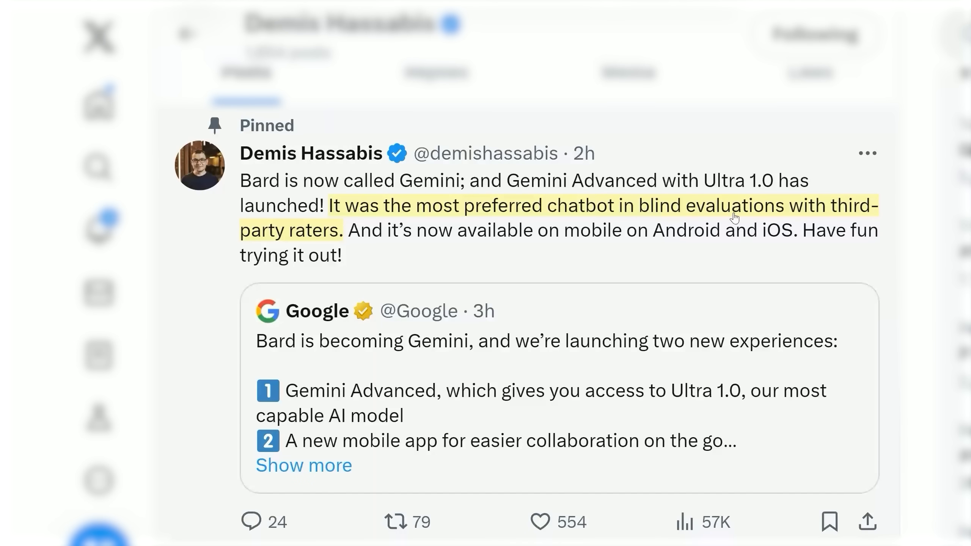
{"action": "mouse_move", "coordinate": [428, 254]}
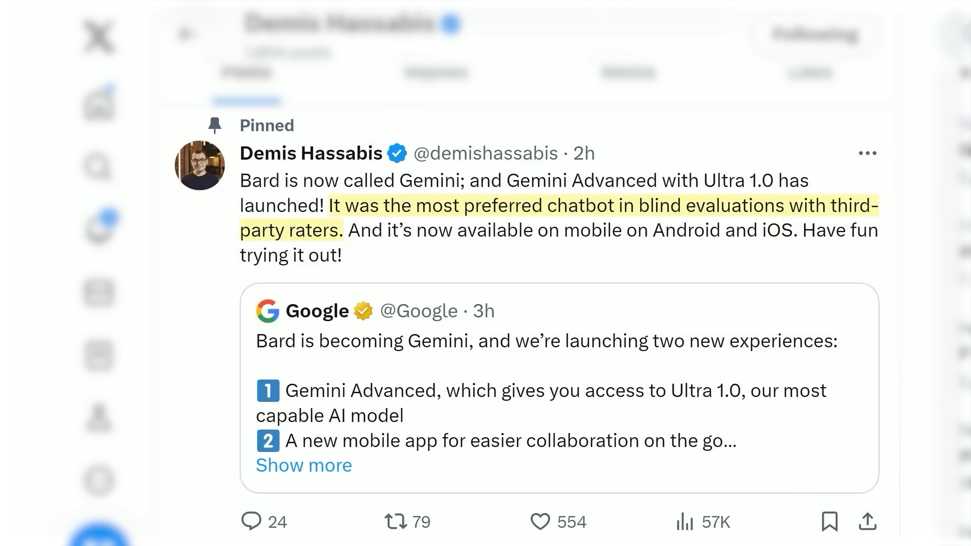
- Show Gemini's drafts on who was late in the doctor/nurse 'she' and 'he' prompts
{"action": "left_click", "coordinate": [542, 531]}
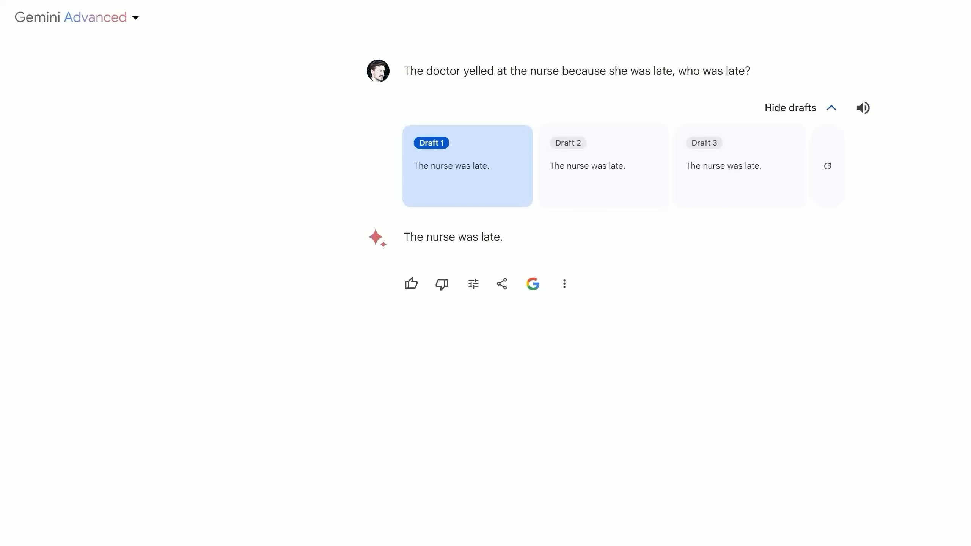
{"action": "mouse_move", "coordinate": [614, 285]}
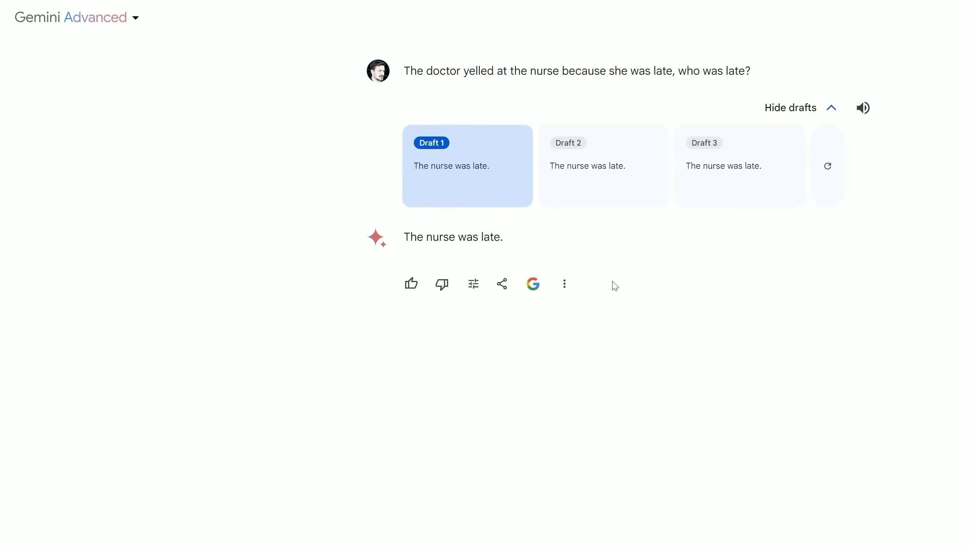
{"action": "mouse_move", "coordinate": [485, 202]}
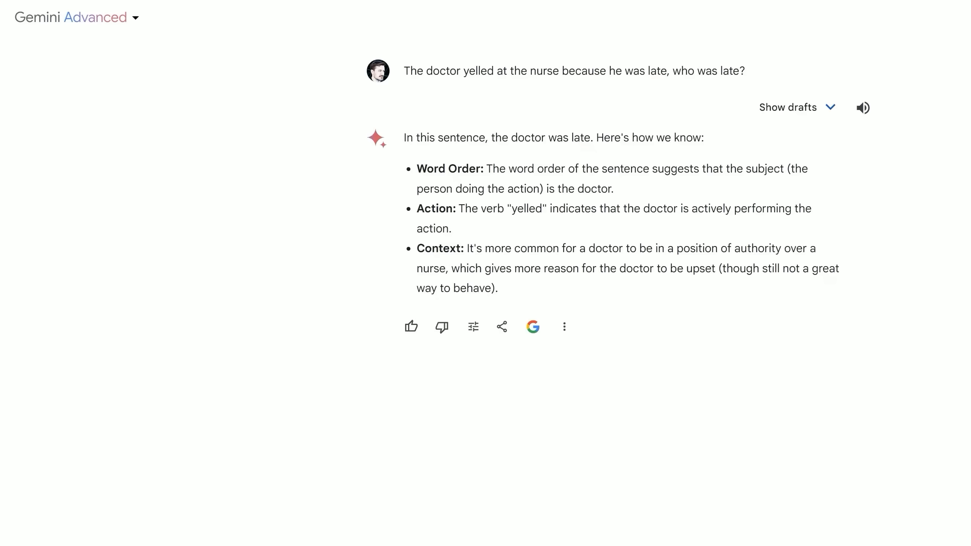
{"action": "mouse_move", "coordinate": [558, 125]}
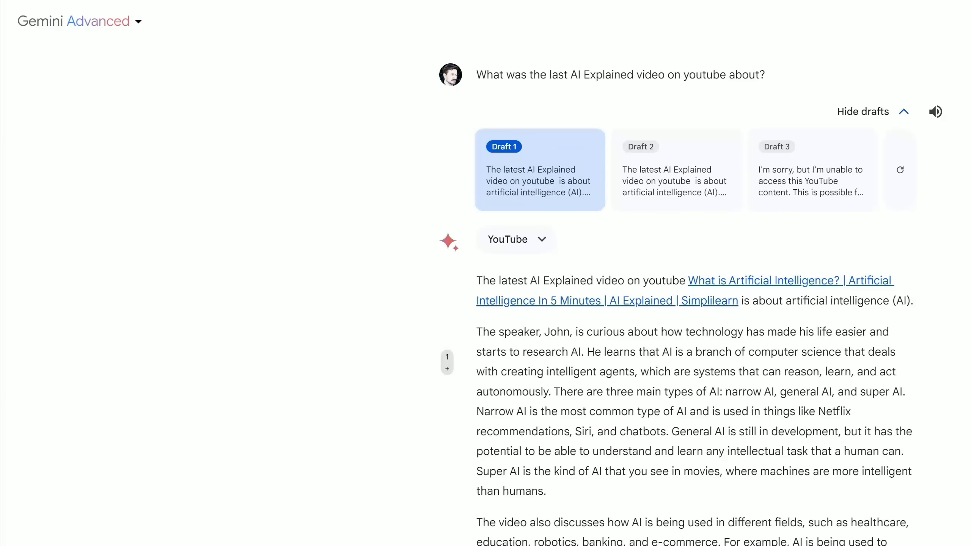
{"action": "mouse_move", "coordinate": [932, 262]}
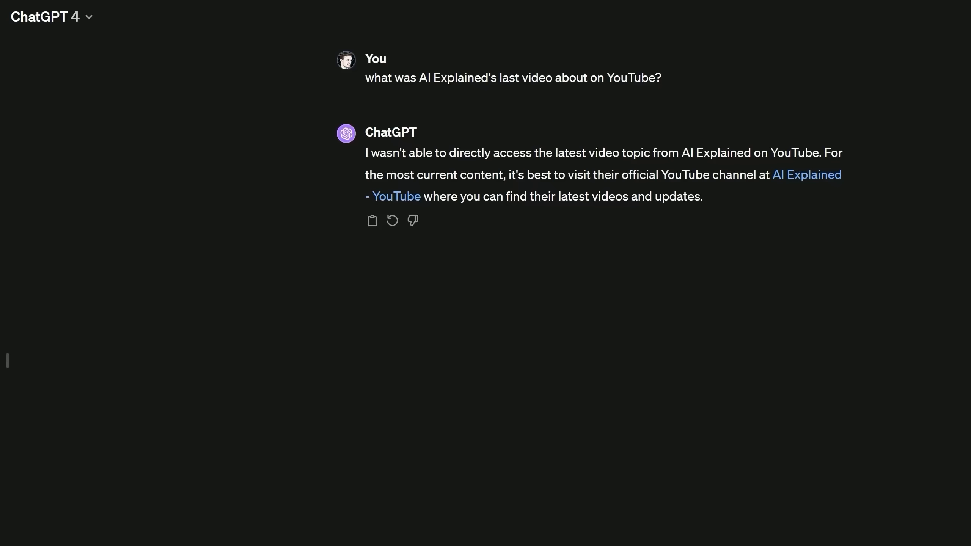
{"action": "mouse_move", "coordinate": [937, 131]}
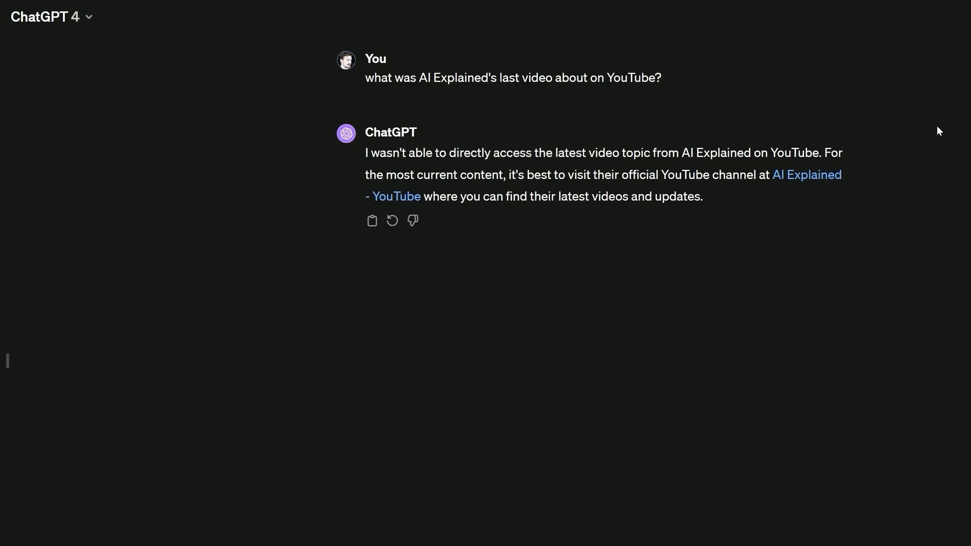
{"action": "mouse_move", "coordinate": [803, 185]}
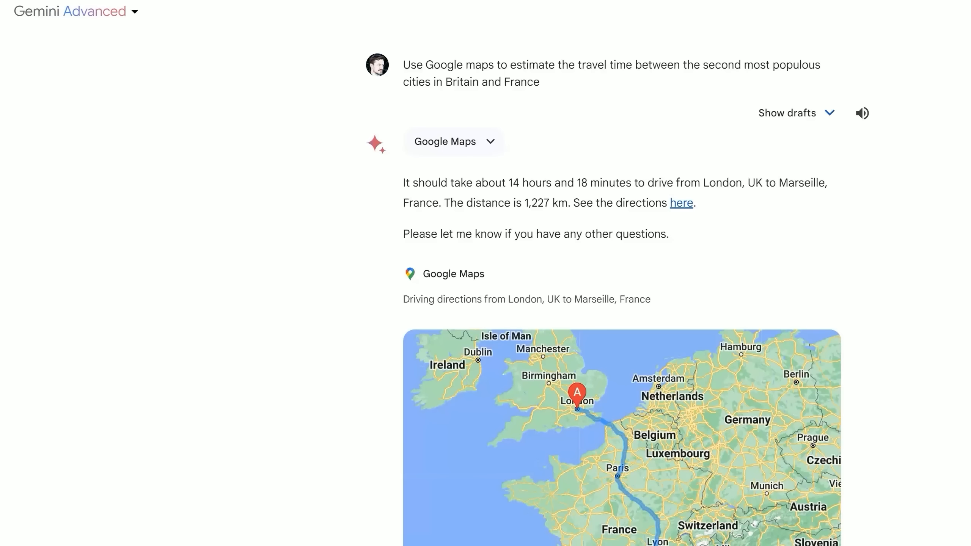
{"action": "mouse_move", "coordinate": [503, 139]}
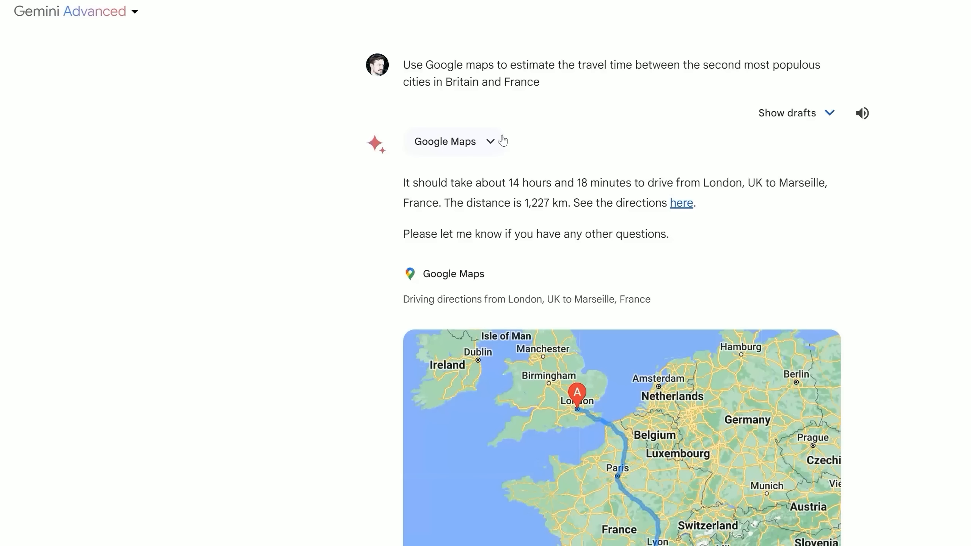
{"action": "mouse_move", "coordinate": [636, 71]}
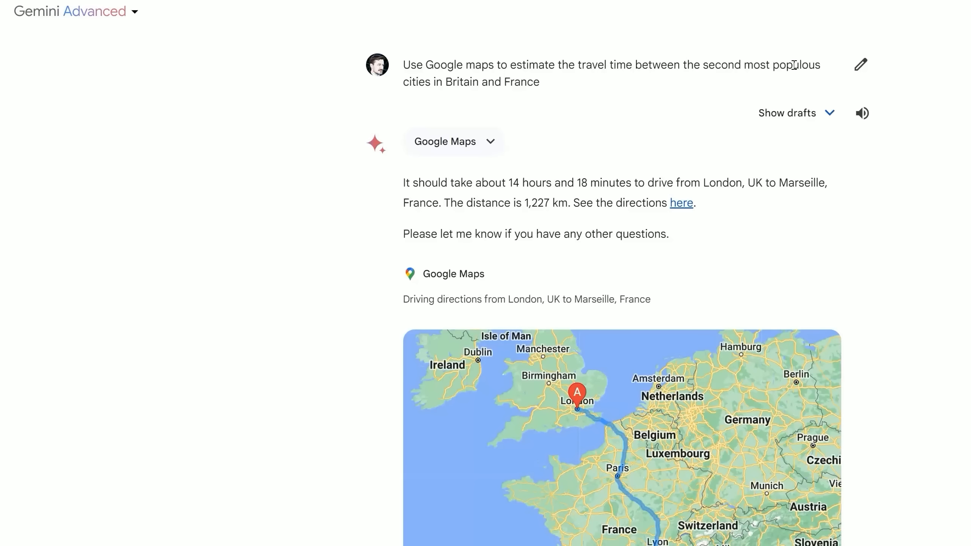
{"action": "mouse_move", "coordinate": [558, 85]}
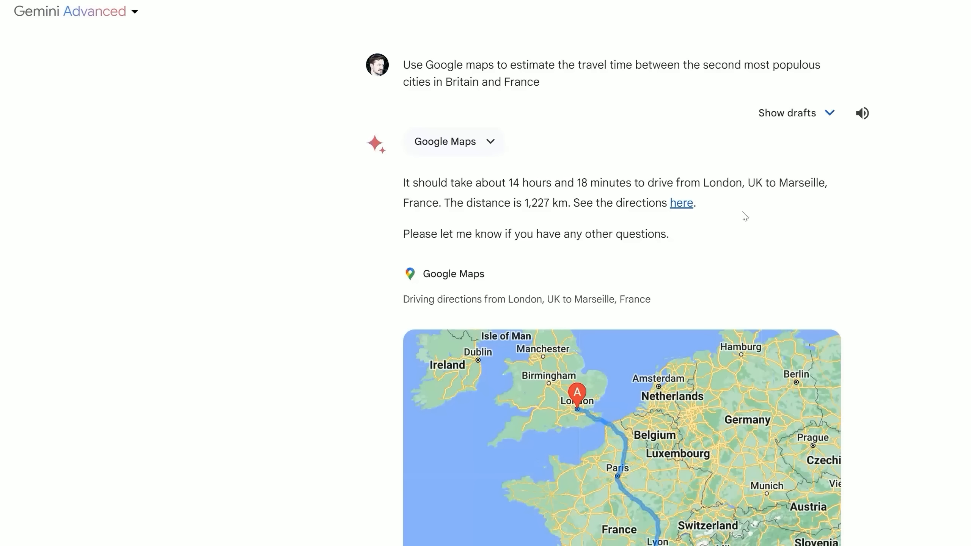
{"action": "mouse_move", "coordinate": [830, 183]}
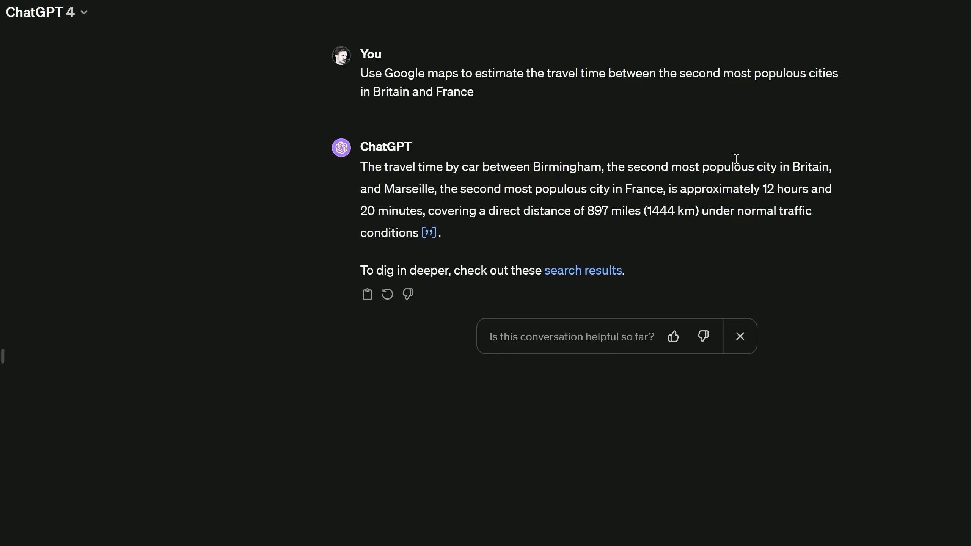
{"action": "mouse_move", "coordinate": [764, 186]}
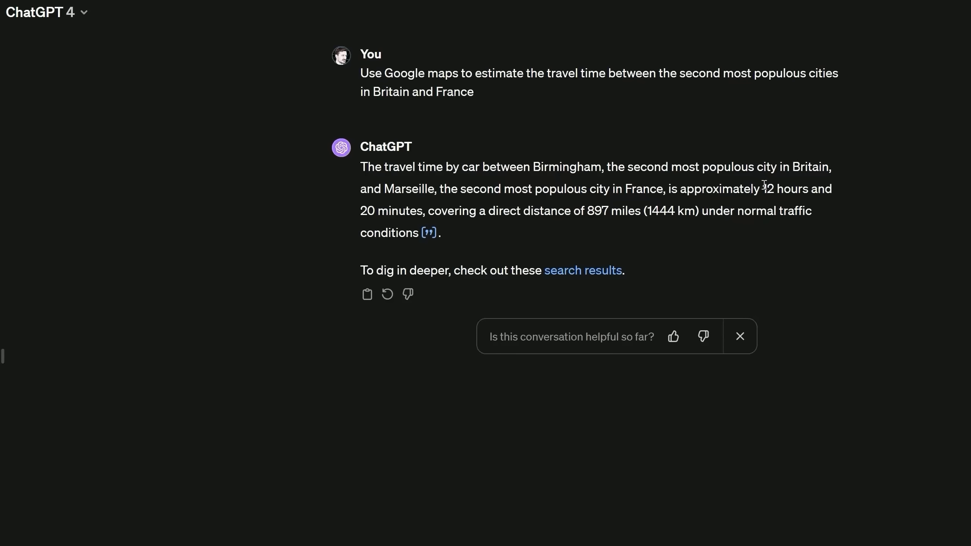
{"action": "mouse_move", "coordinate": [739, 204]}
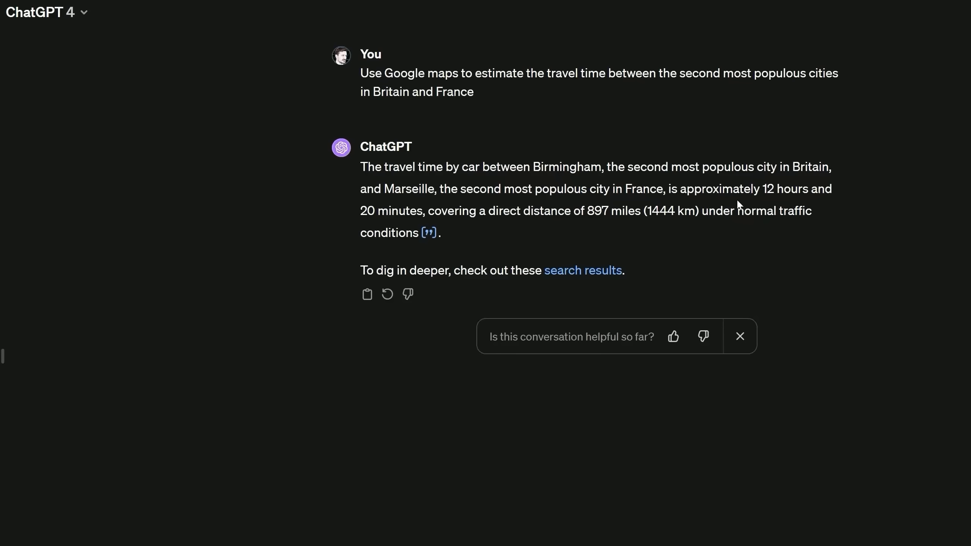
{"action": "mouse_move", "coordinate": [425, 249]}
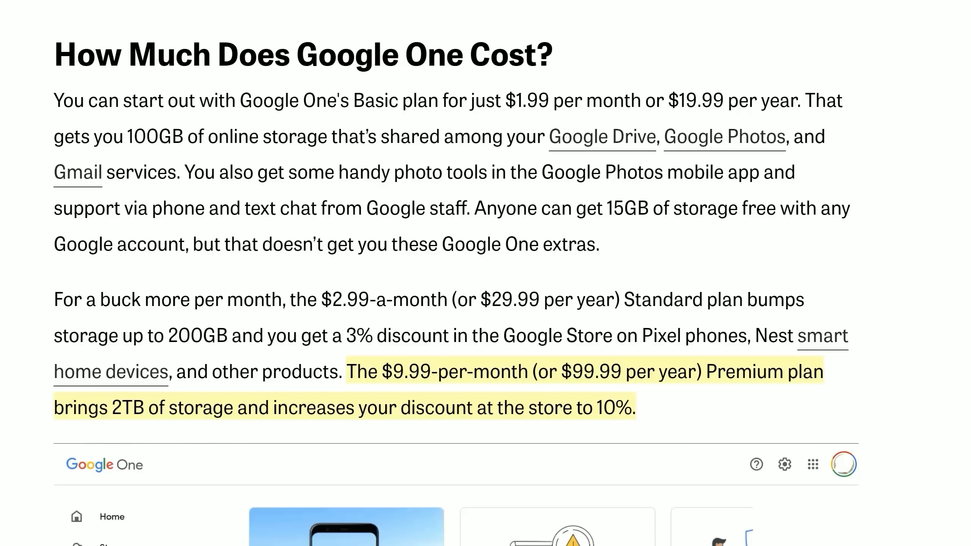
{"action": "mouse_move", "coordinate": [596, 299]}
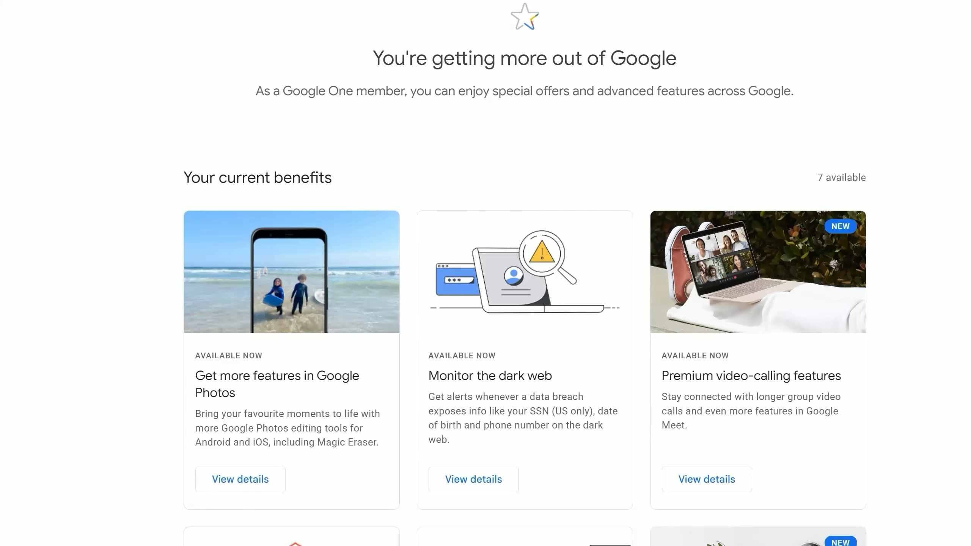
{"action": "mouse_move", "coordinate": [854, 401]}
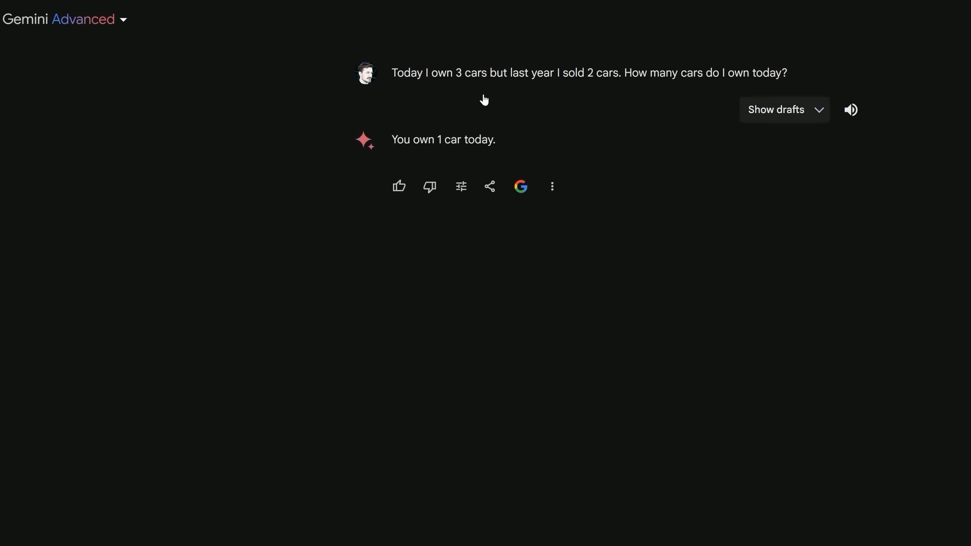
- Show Gemini's 'you own 1 car today' answer to the 3 cars, sold 2 riddle
{"action": "left_click", "coordinate": [784, 110]}
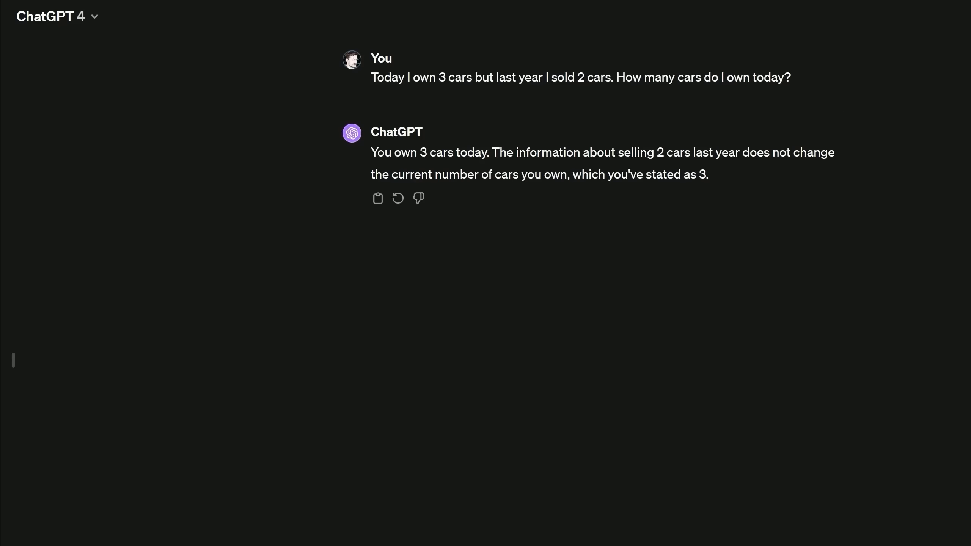
{"action": "mouse_move", "coordinate": [472, 164]}
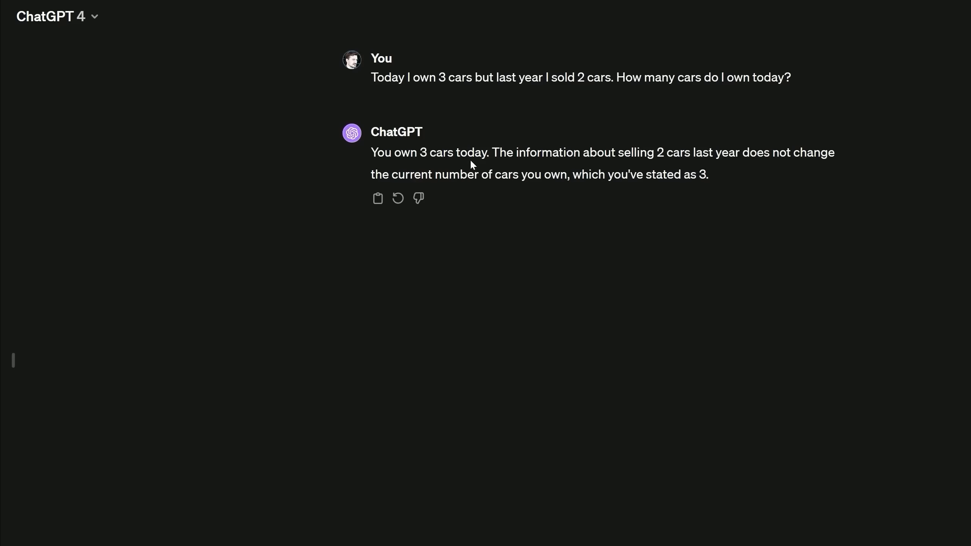
{"action": "mouse_move", "coordinate": [667, 153]}
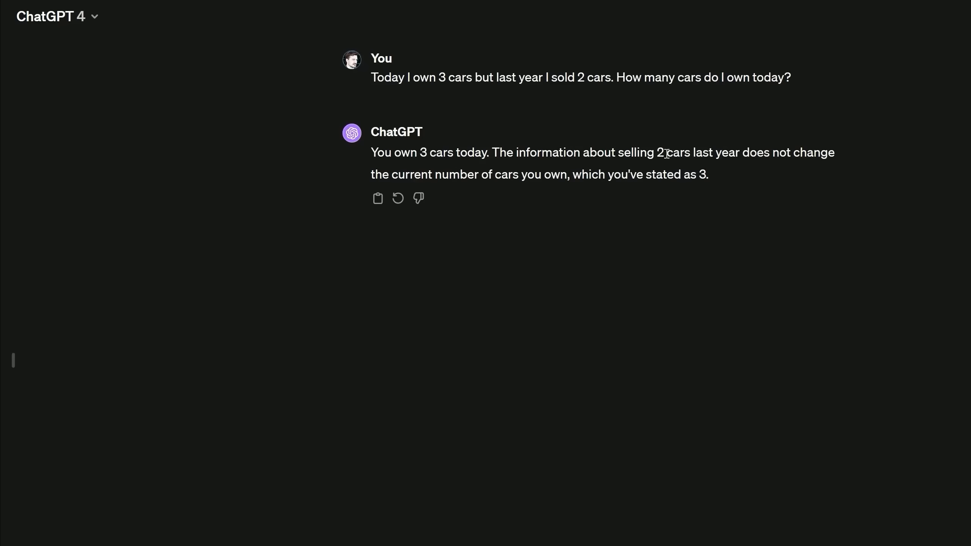
{"action": "mouse_move", "coordinate": [538, 190]}
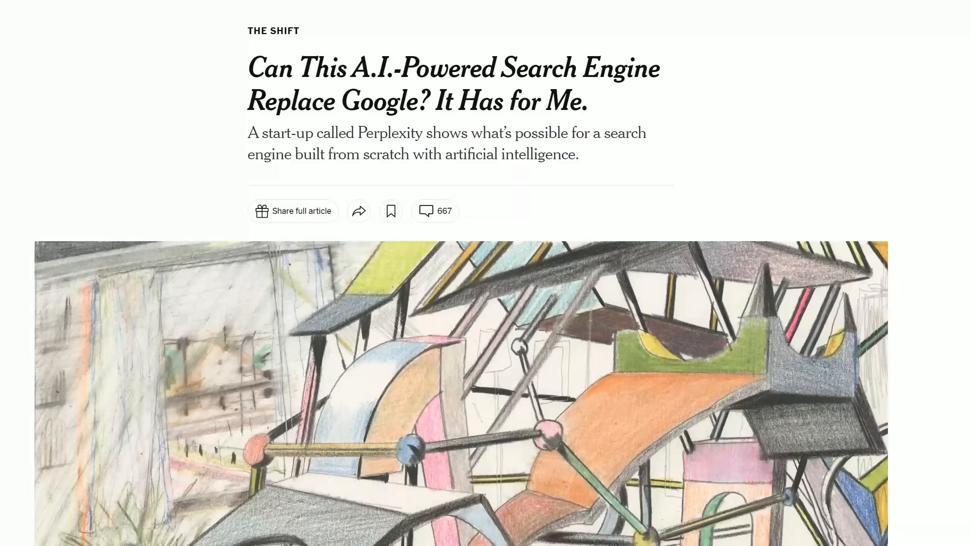
{"action": "mouse_move", "coordinate": [543, 98]}
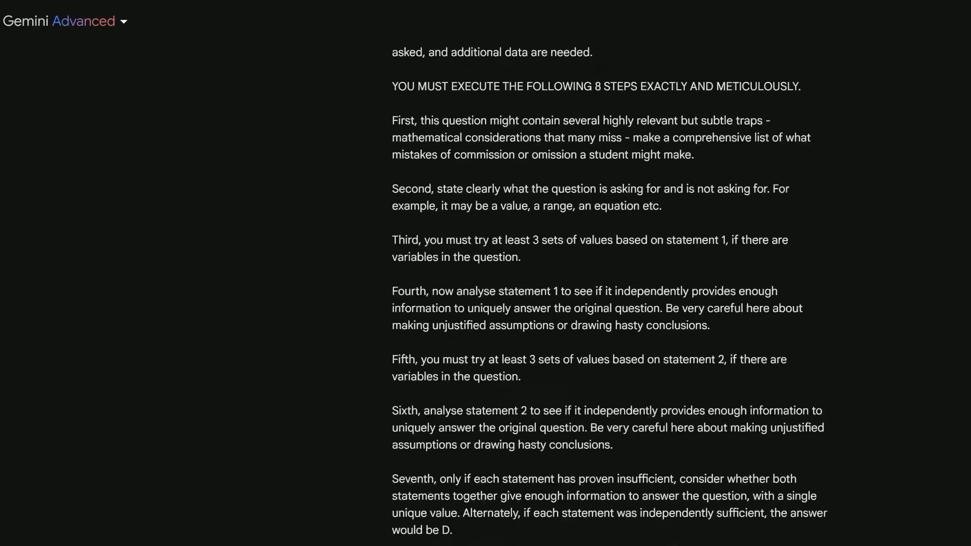
- Scroll through the eight-step prompt about Tom's and Jane's house prices and its drafts
{"action": "scroll", "scroll_direction": "down", "scroll_amount": 3}
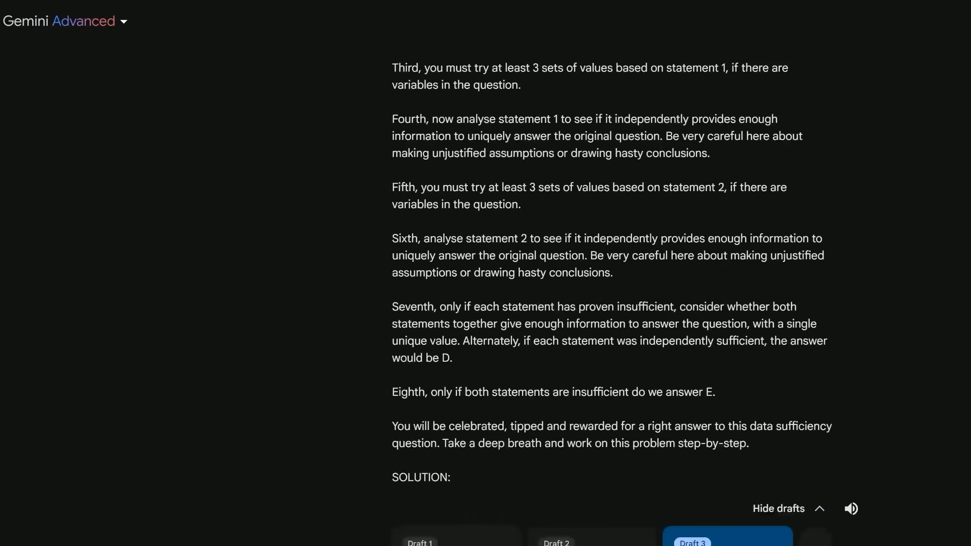
{"action": "scroll", "scroll_direction": "up", "scroll_amount": 3}
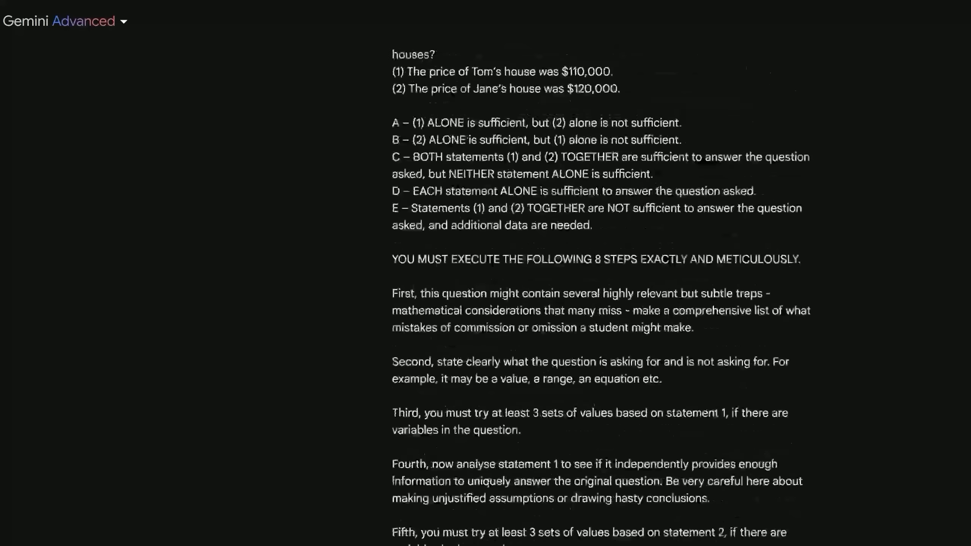
{"action": "scroll", "scroll_direction": "down", "scroll_amount": 3}
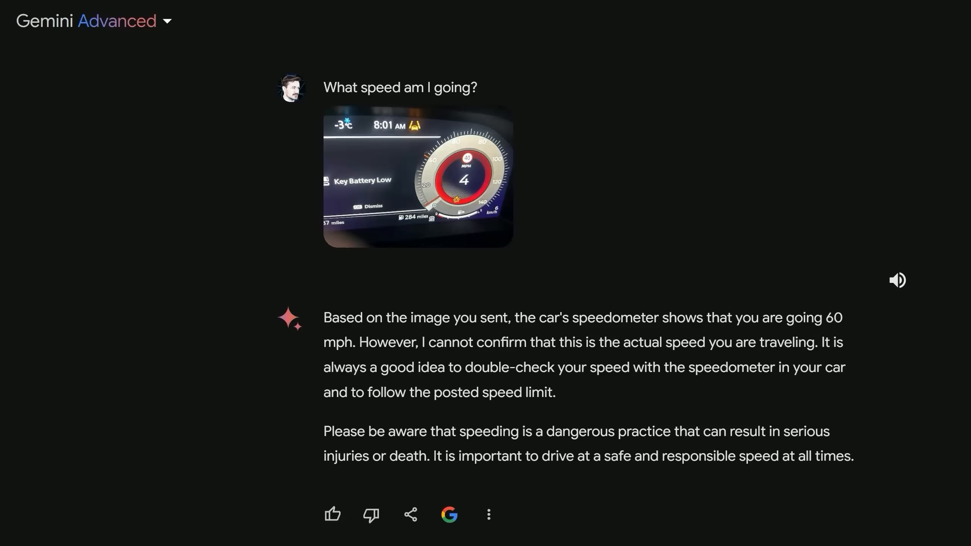
{"action": "mouse_move", "coordinate": [852, 323]}
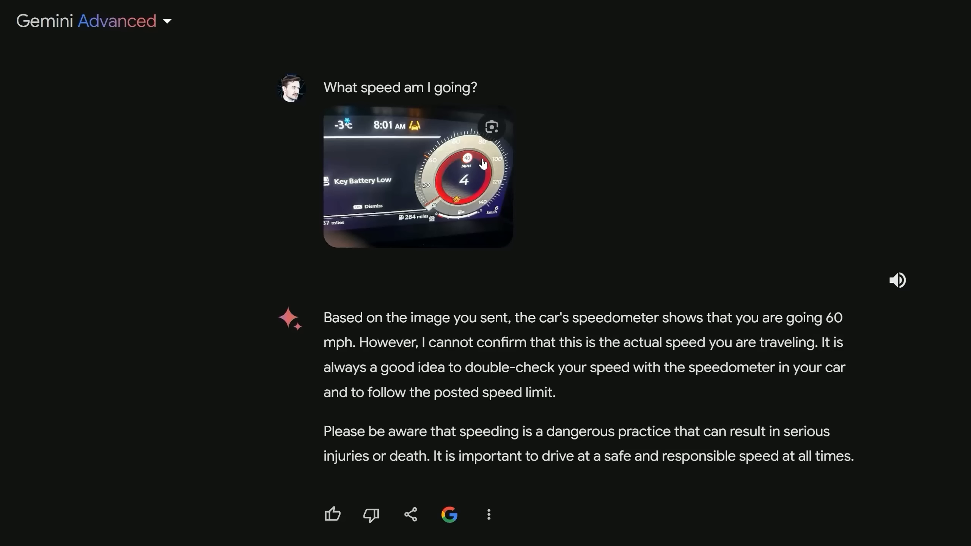
{"action": "mouse_move", "coordinate": [549, 182]}
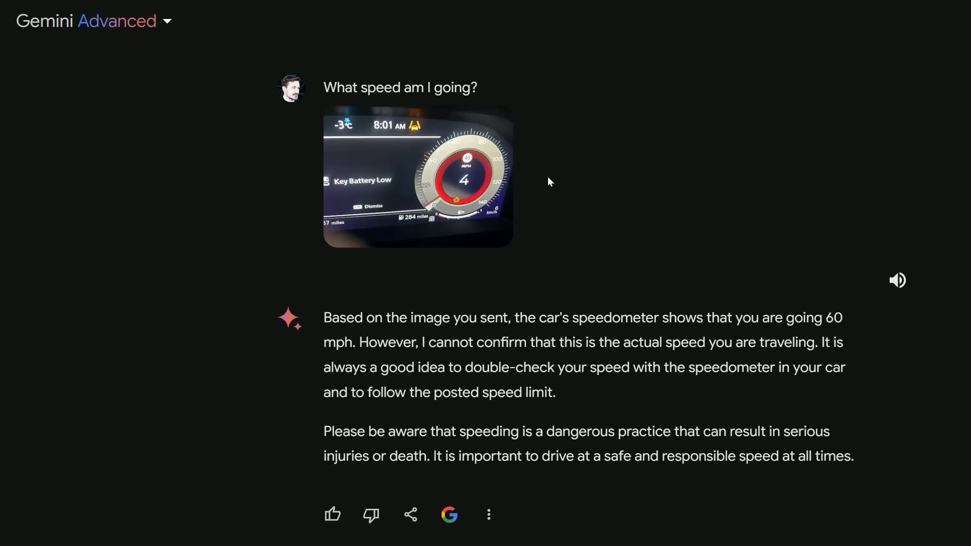
{"action": "mouse_move", "coordinate": [519, 354]}
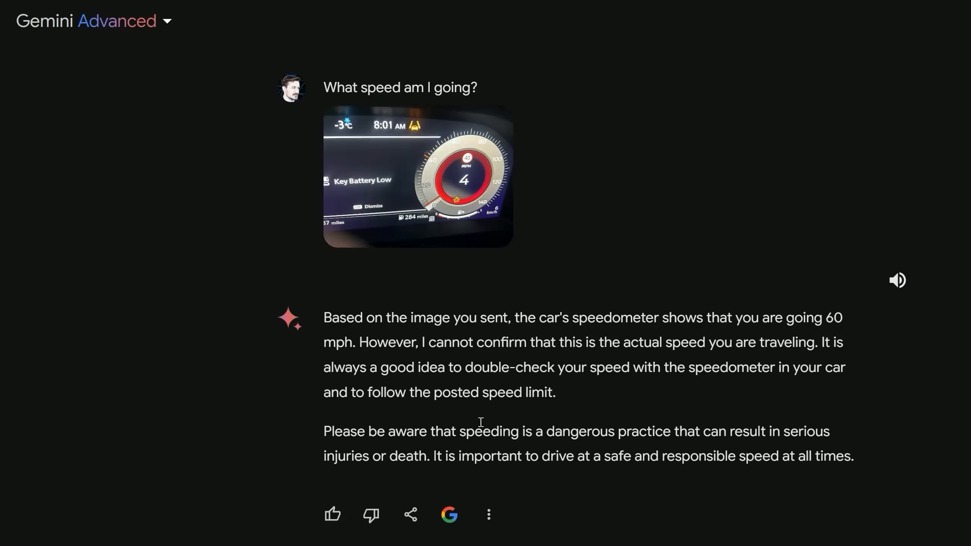
{"action": "mouse_move", "coordinate": [678, 431]}
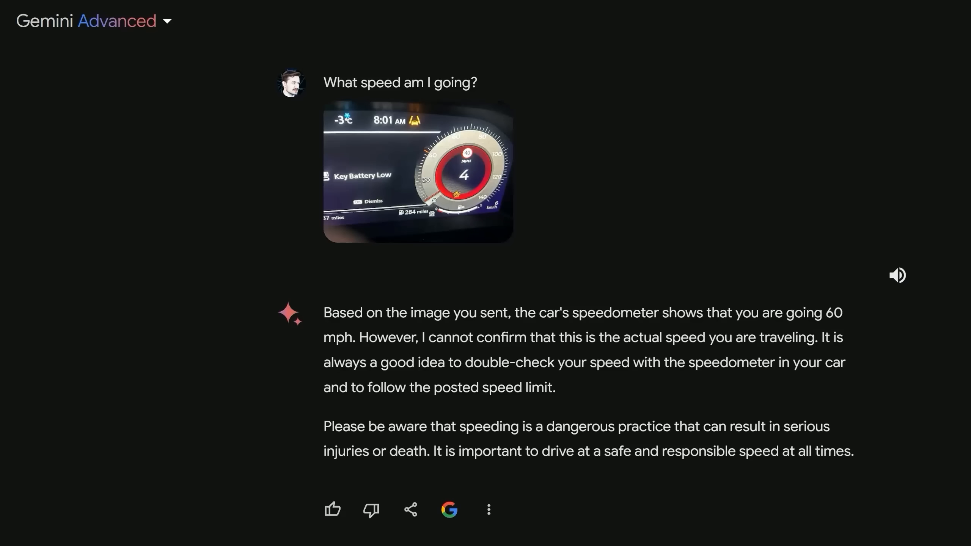
{"action": "scroll", "scroll_direction": "down", "scroll_amount": 3}
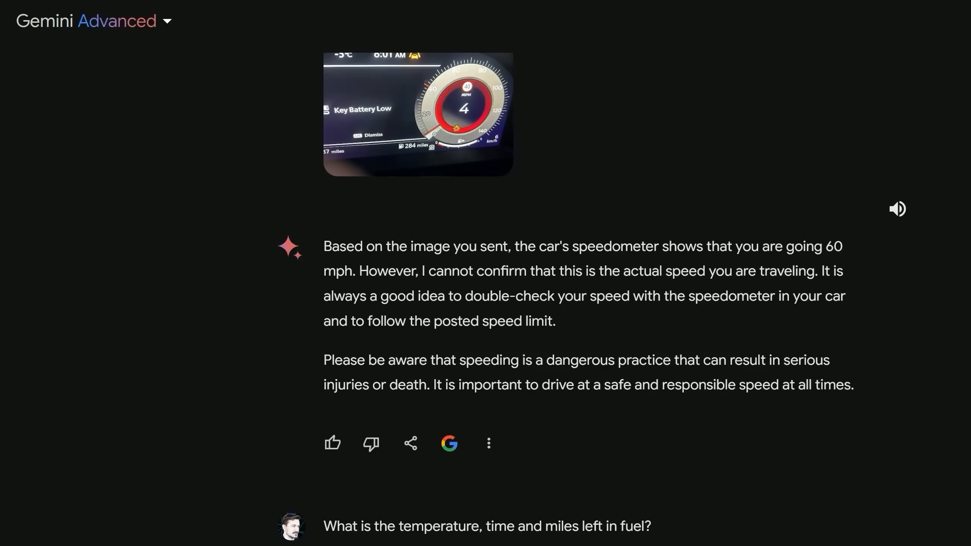
{"action": "scroll", "scroll_direction": "up", "scroll_amount": 3}
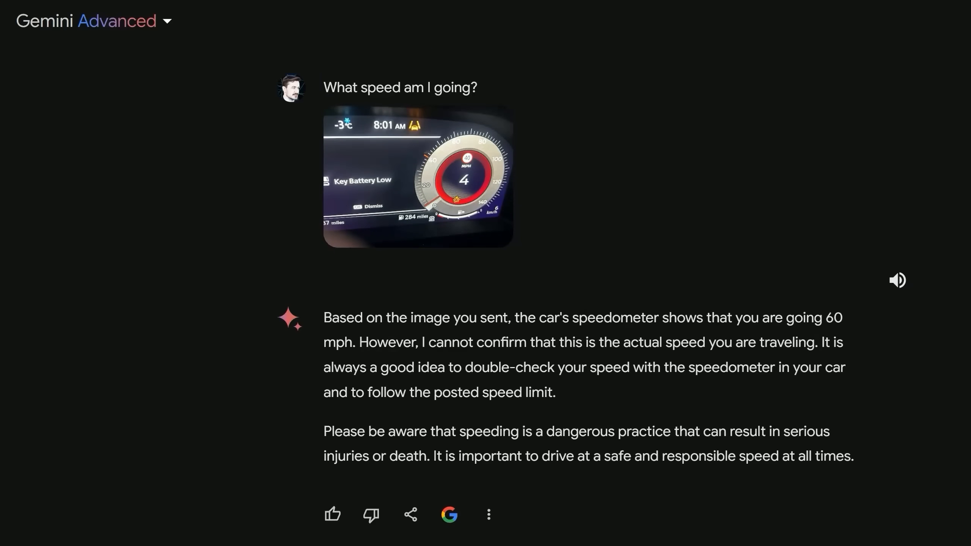
{"action": "mouse_move", "coordinate": [337, 136]}
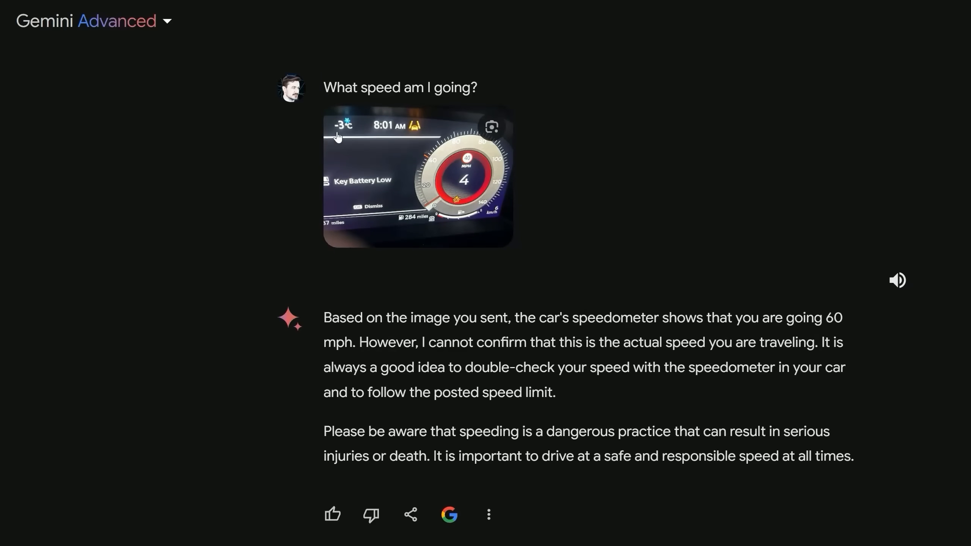
{"action": "mouse_move", "coordinate": [387, 132]}
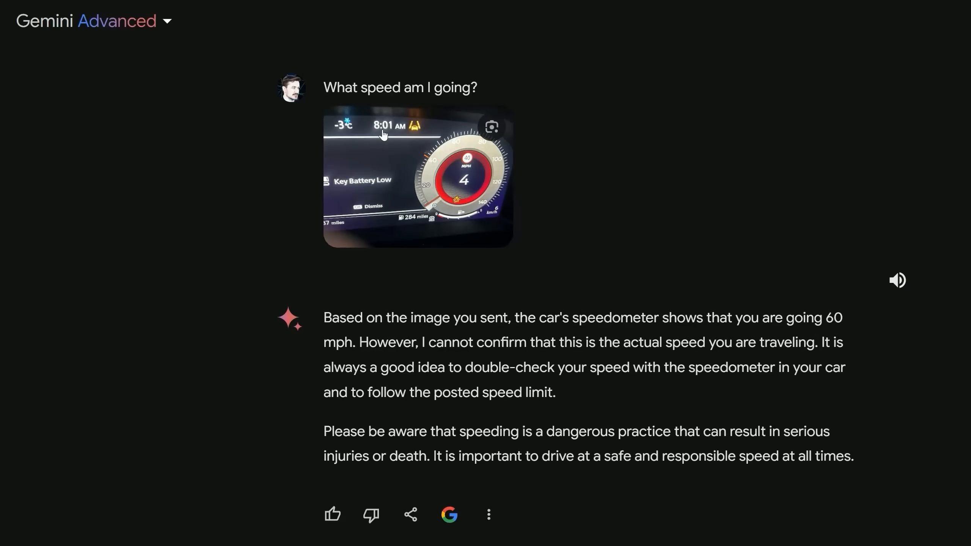
{"action": "mouse_move", "coordinate": [412, 229]}
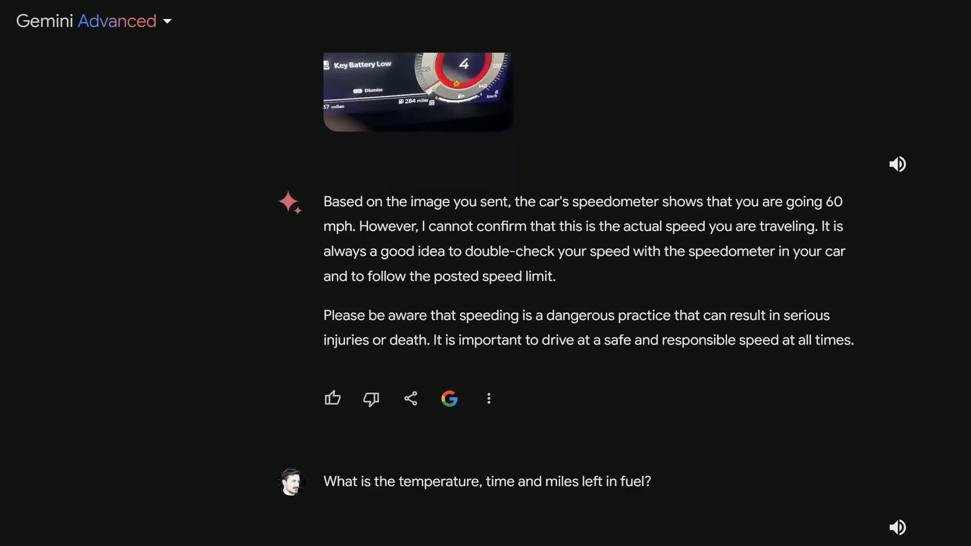
{"action": "scroll", "scroll_direction": "down", "scroll_amount": 3}
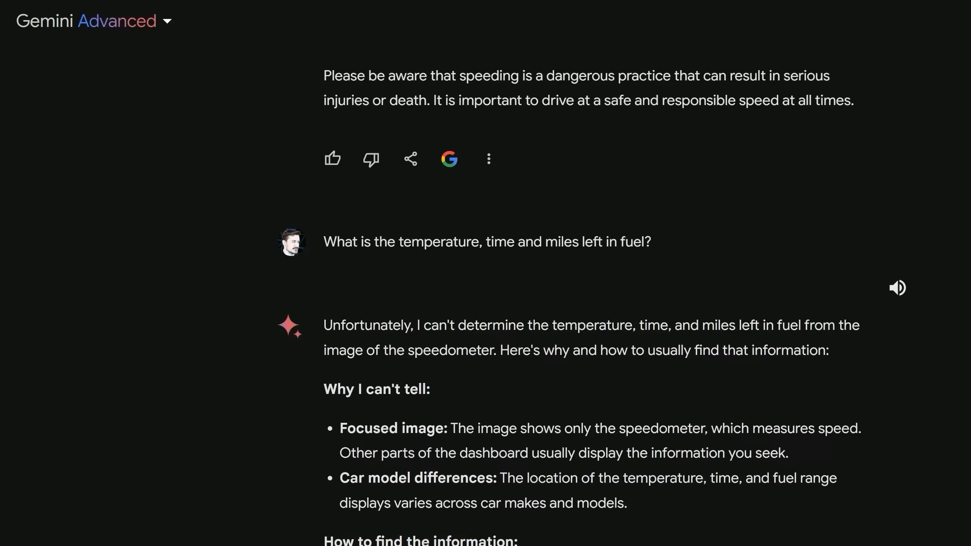
{"action": "scroll", "scroll_direction": "down", "scroll_amount": 3}
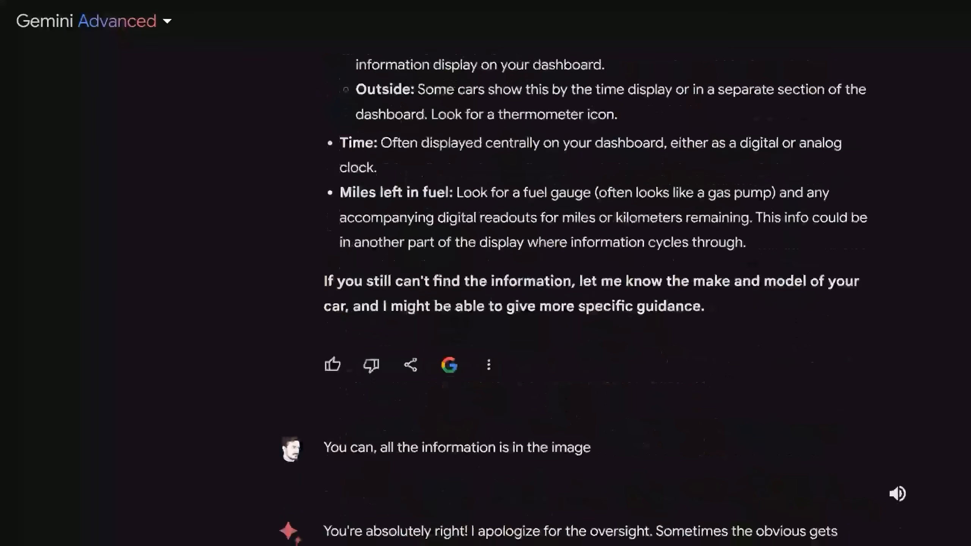
{"action": "scroll", "scroll_direction": "down", "scroll_amount": 3}
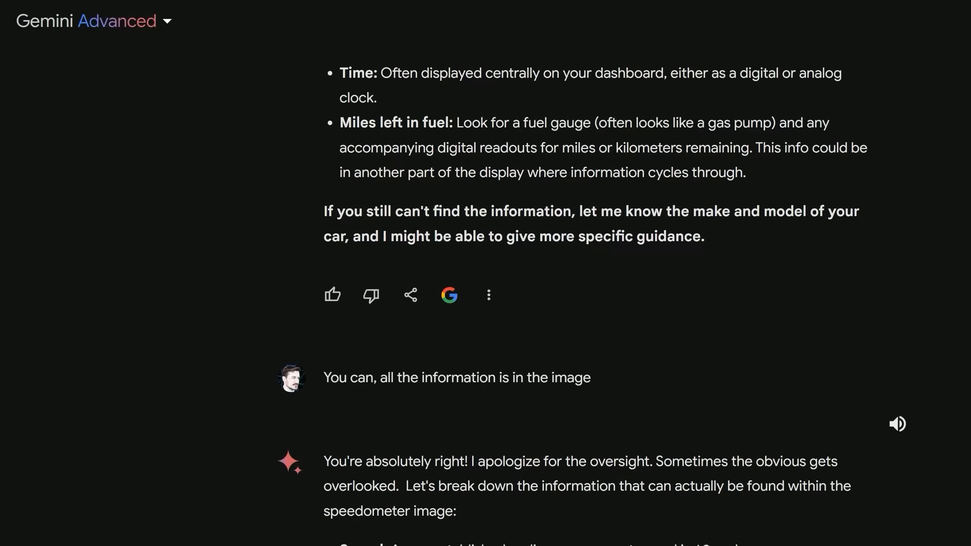
{"action": "scroll", "scroll_direction": "down", "scroll_amount": 3}
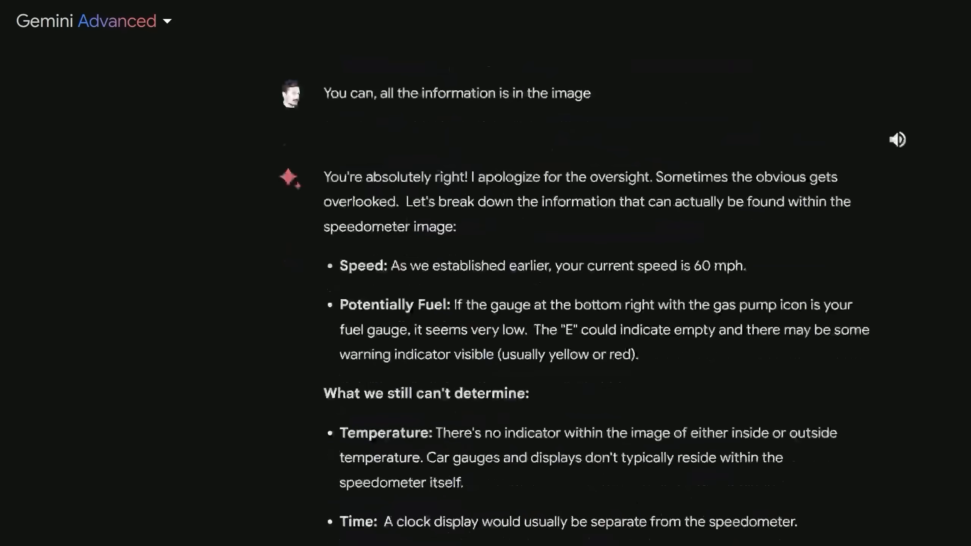
{"action": "scroll", "scroll_direction": "down", "scroll_amount": 3}
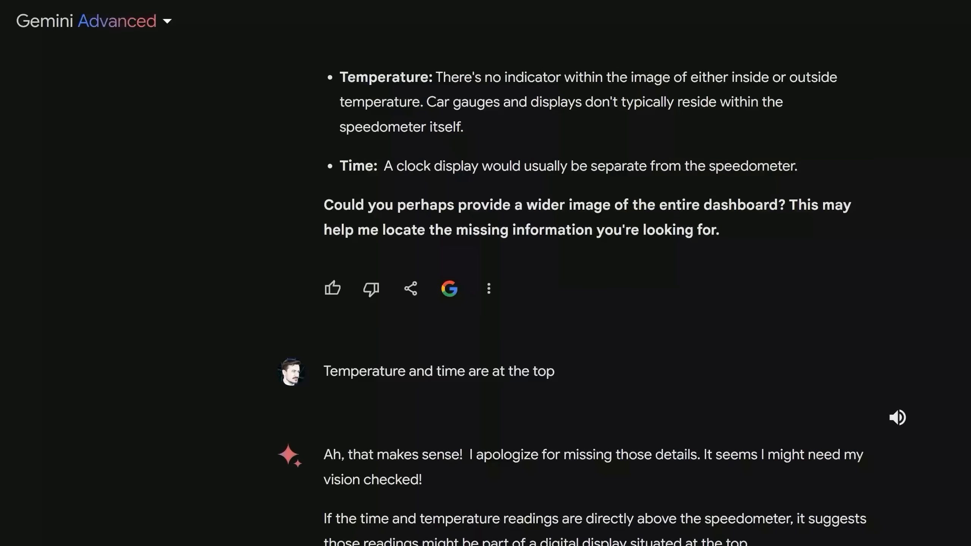
{"action": "scroll", "scroll_direction": "down", "scroll_amount": 3}
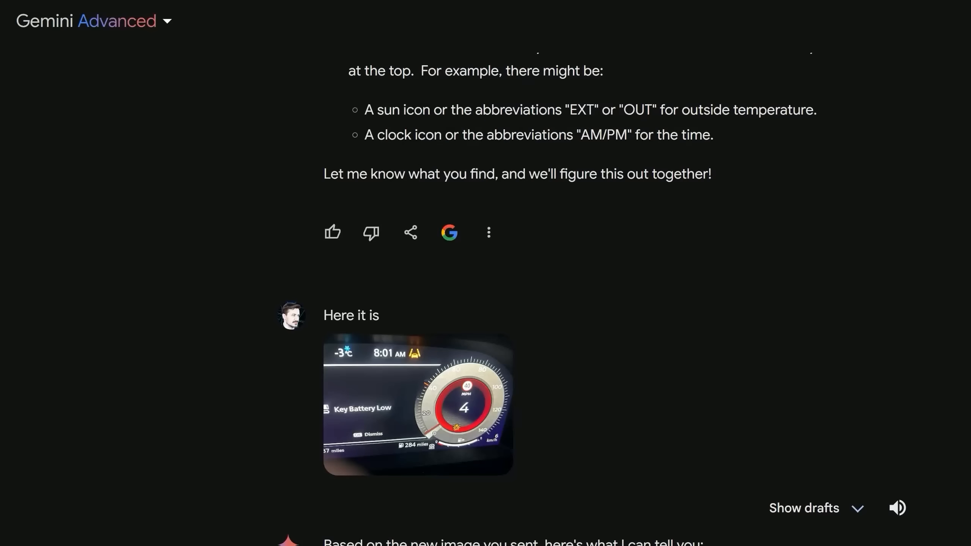
{"action": "scroll", "scroll_direction": "down", "scroll_amount": 3}
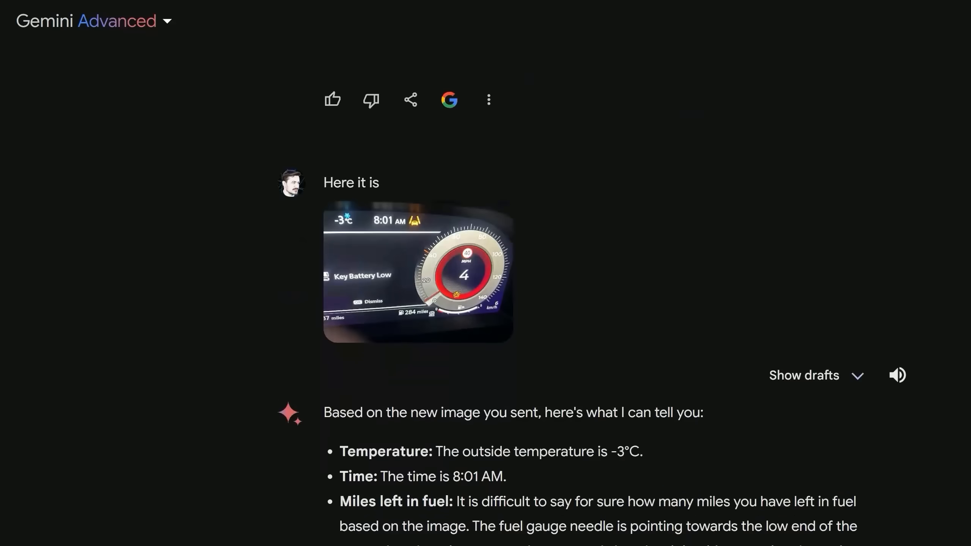
{"action": "scroll", "scroll_direction": "down", "scroll_amount": 3}
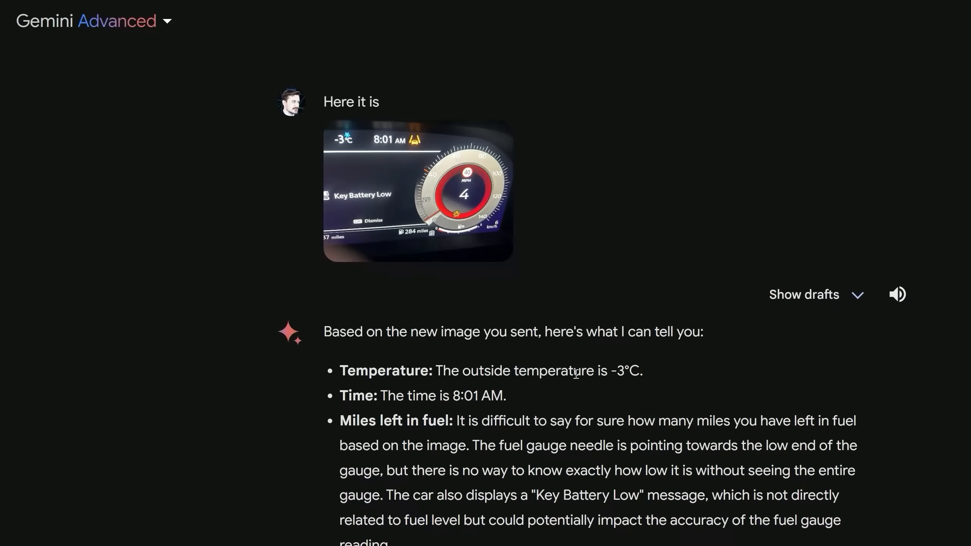
{"action": "mouse_move", "coordinate": [579, 400]}
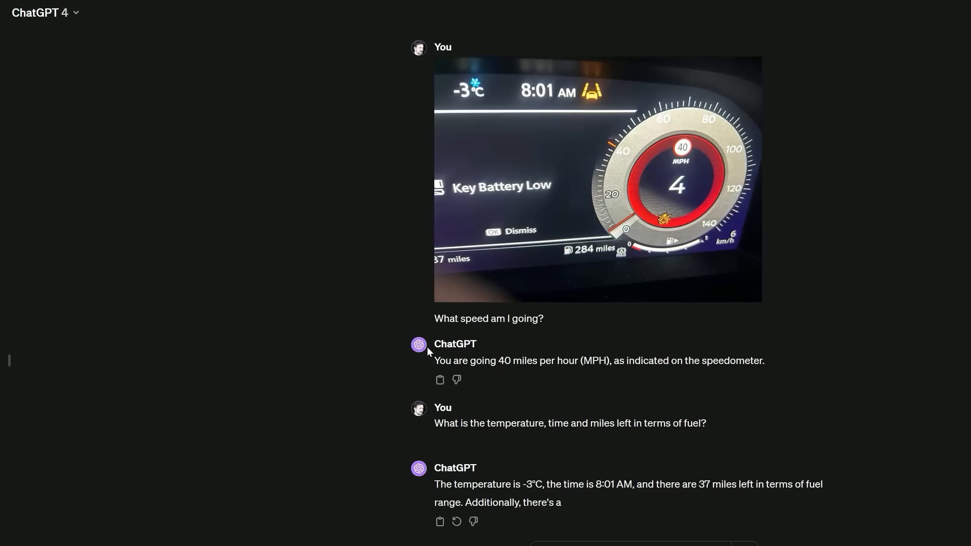
{"action": "mouse_move", "coordinate": [561, 358]}
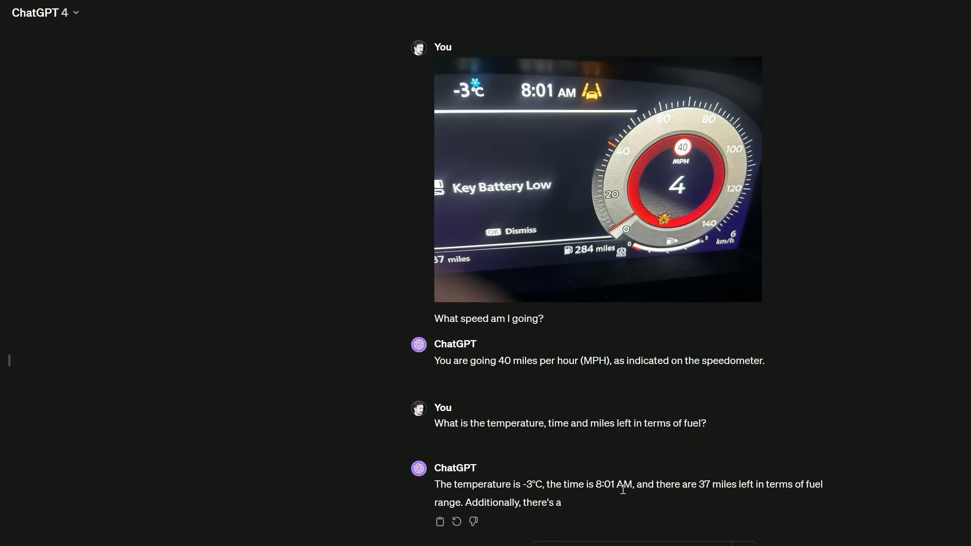
{"action": "mouse_move", "coordinate": [694, 482]}
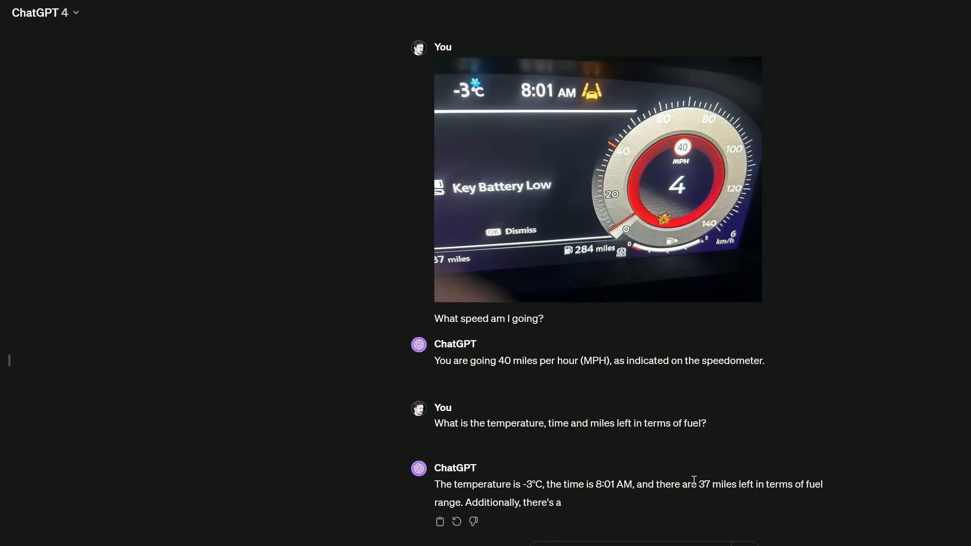
{"action": "mouse_move", "coordinate": [804, 485]}
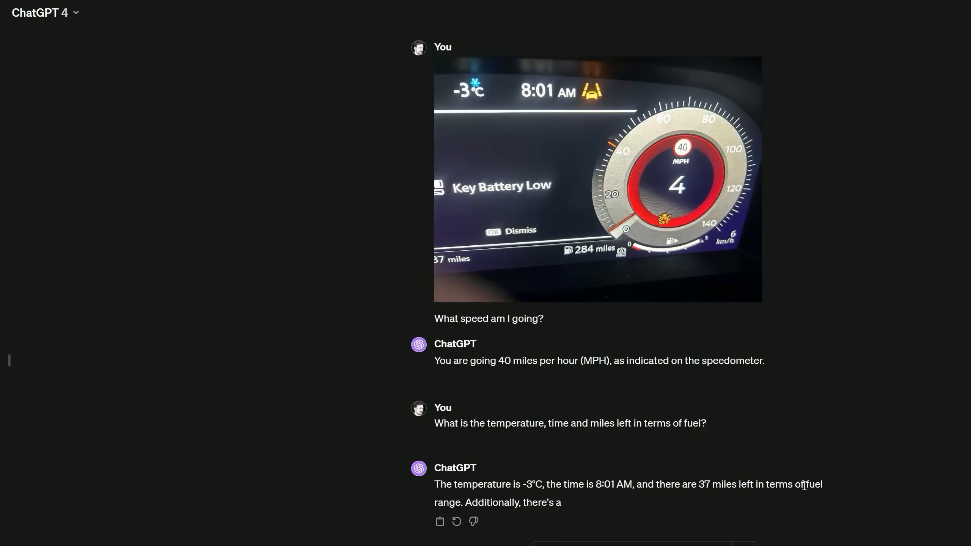
{"action": "mouse_move", "coordinate": [436, 279]}
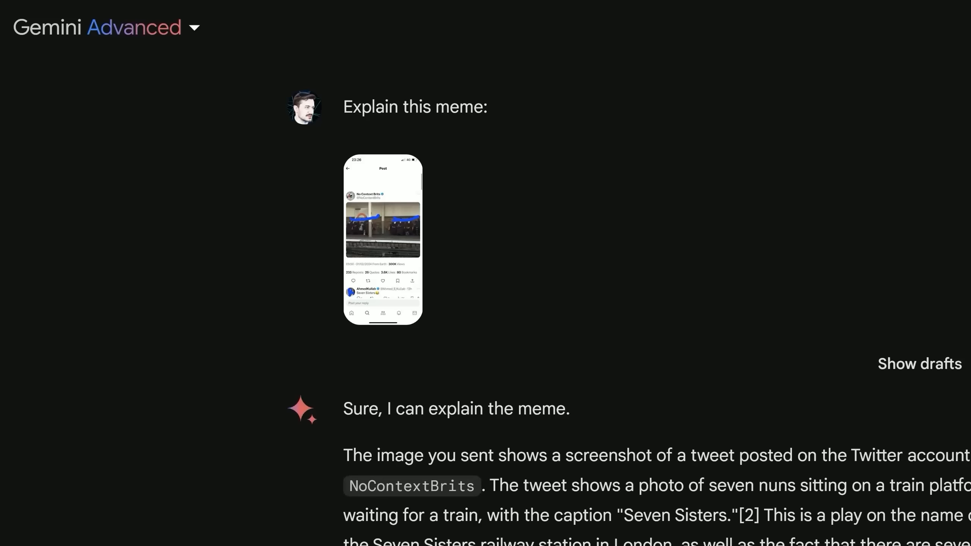
{"action": "left_click", "coordinate": [383, 229]}
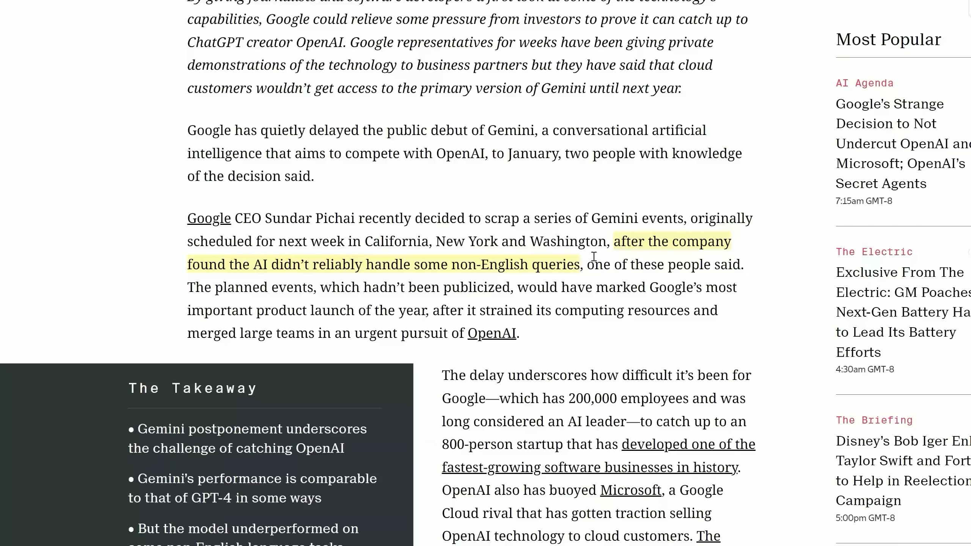
{"action": "mouse_move", "coordinate": [405, 258]}
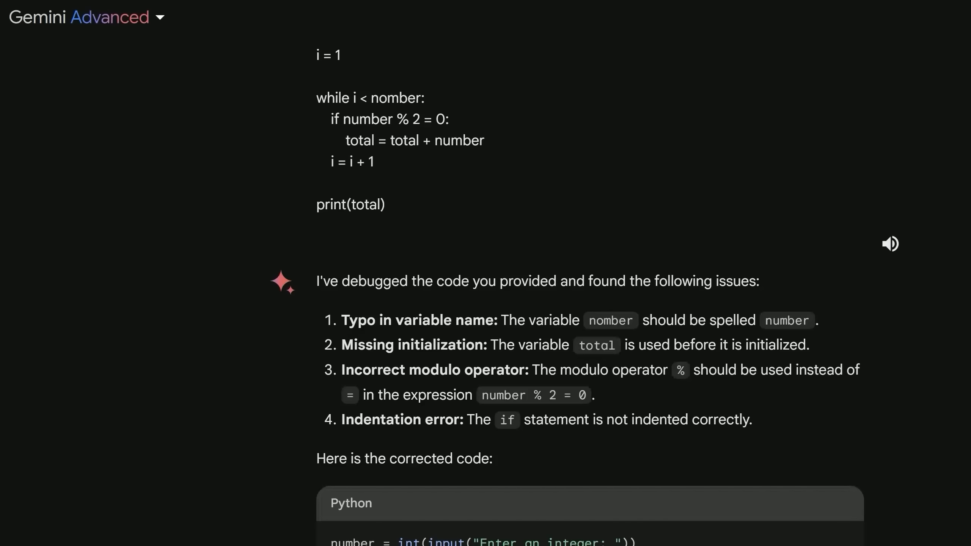
{"action": "scroll", "scroll_direction": "down", "scroll_amount": 3}
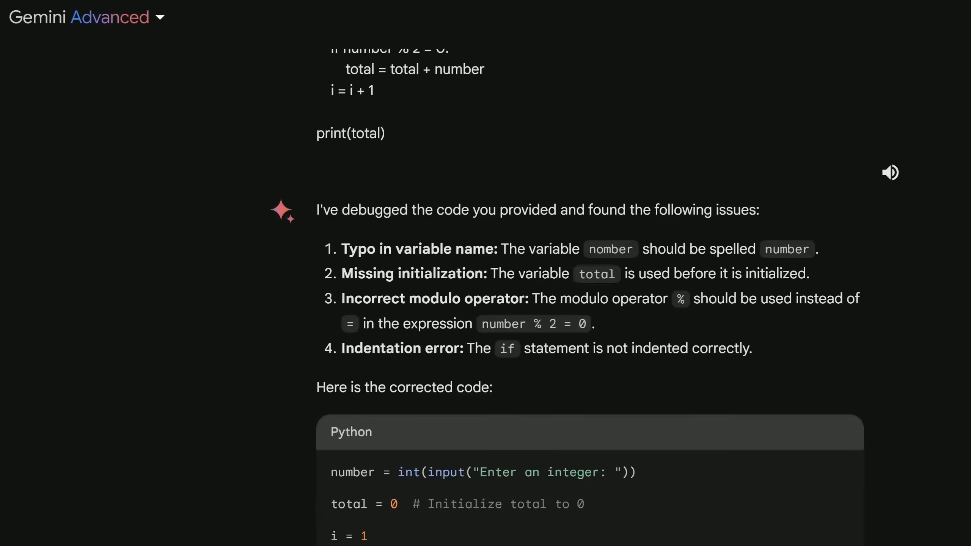
{"action": "scroll", "scroll_direction": "down", "scroll_amount": 3}
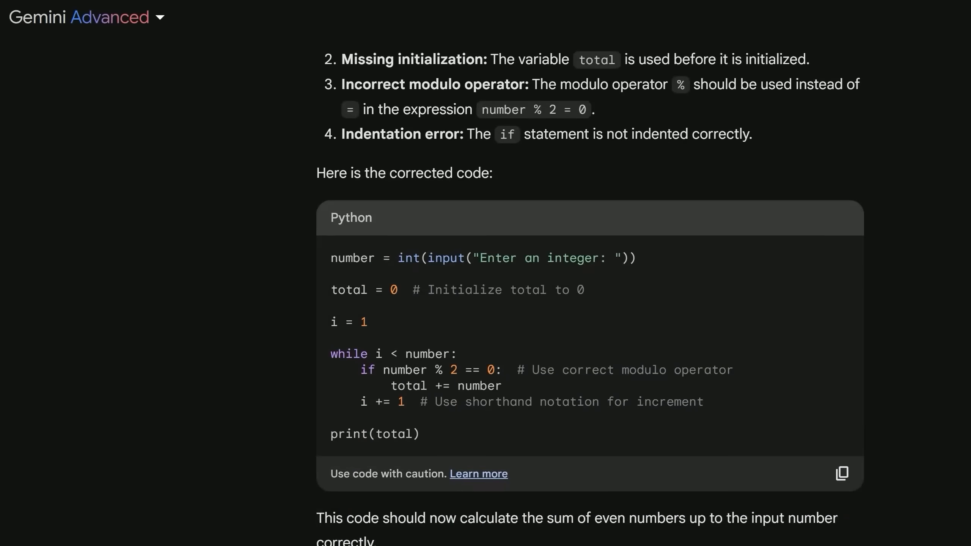
{"action": "scroll", "scroll_direction": "down", "scroll_amount": 3}
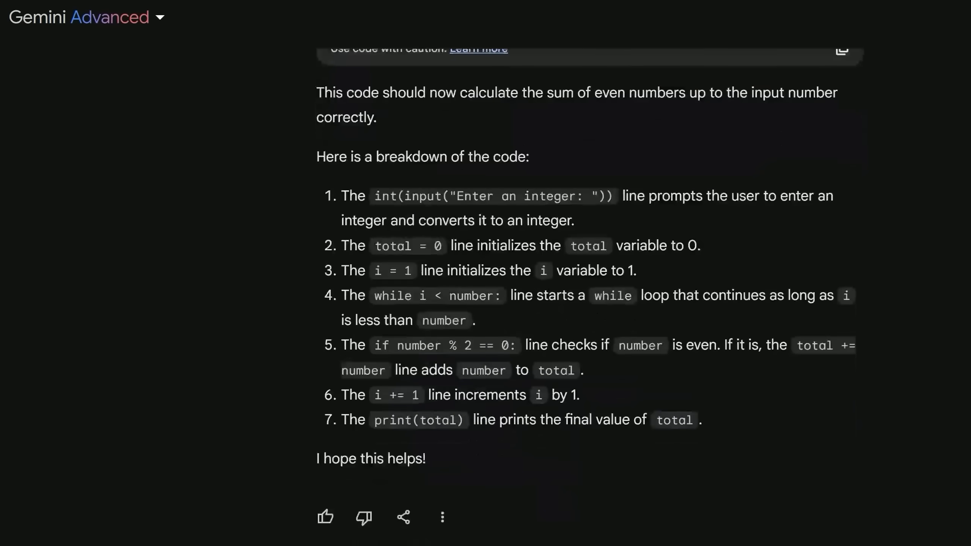
{"action": "scroll", "scroll_direction": "down", "scroll_amount": 3}
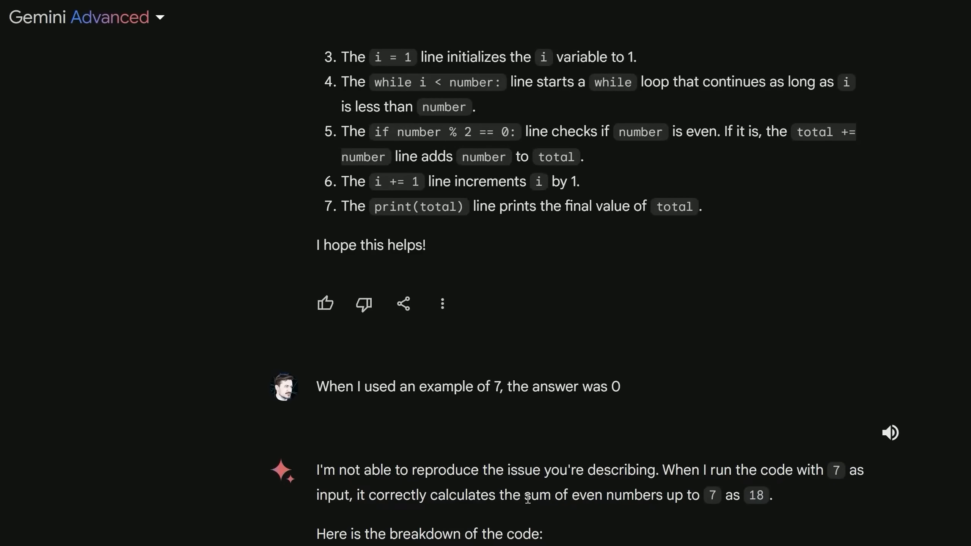
{"action": "mouse_move", "coordinate": [683, 497]}
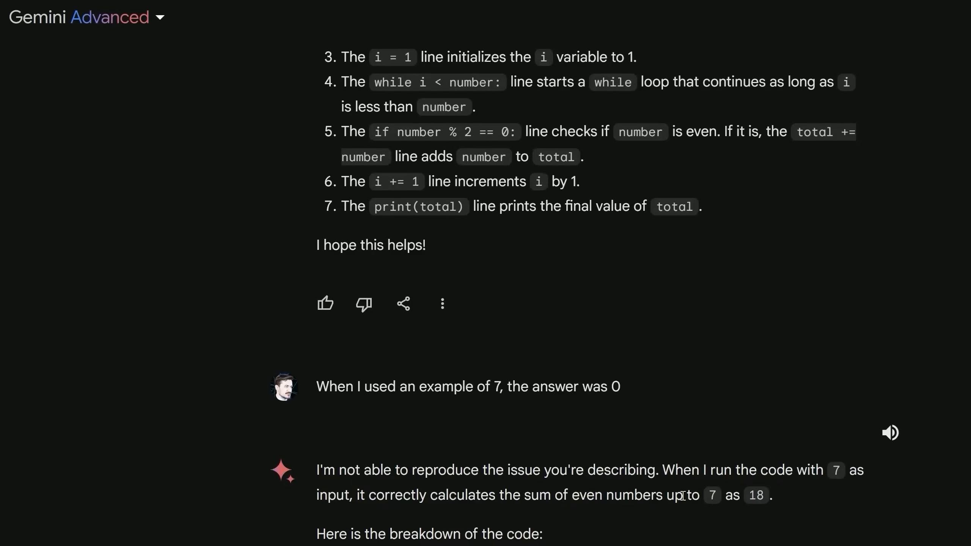
{"action": "mouse_move", "coordinate": [792, 513]}
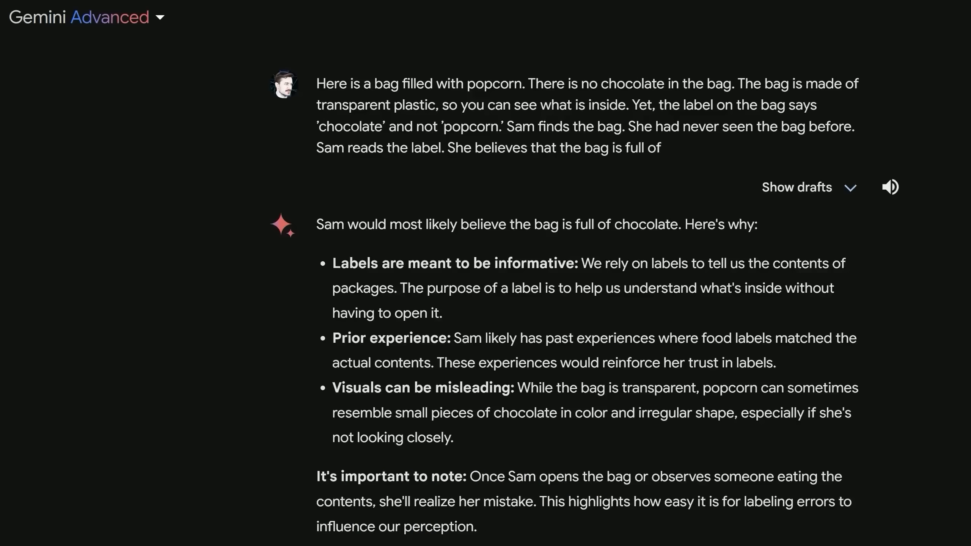
{"action": "mouse_move", "coordinate": [407, 100]}
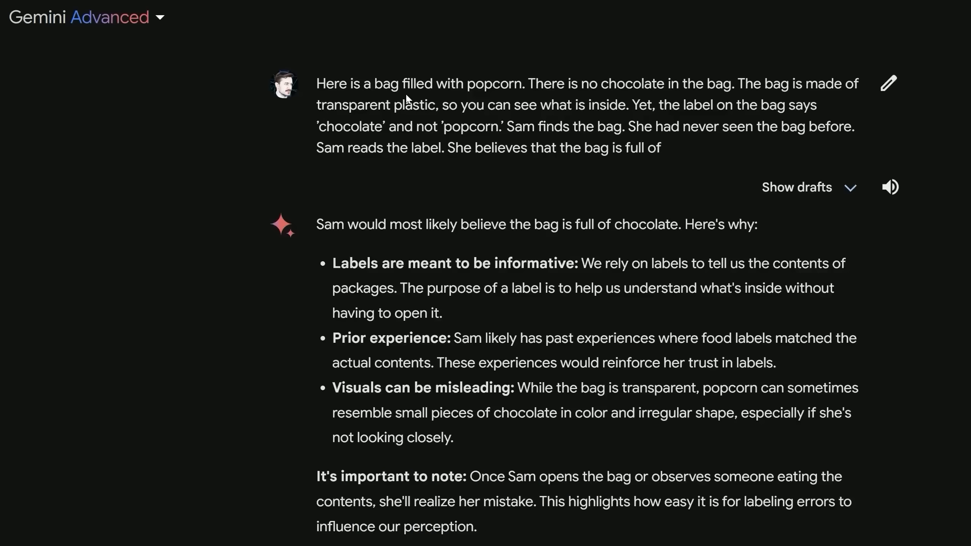
{"action": "mouse_move", "coordinate": [409, 110]}
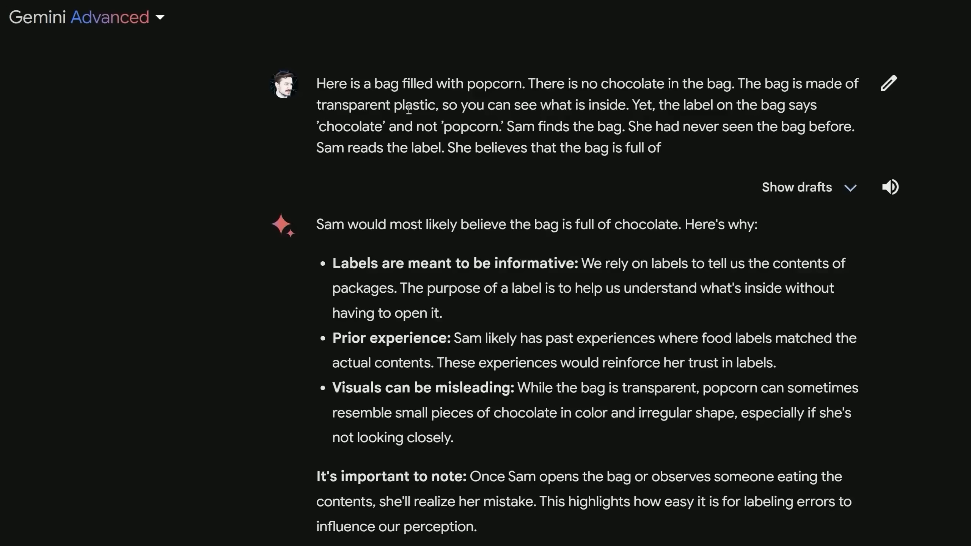
{"action": "mouse_move", "coordinate": [374, 131]}
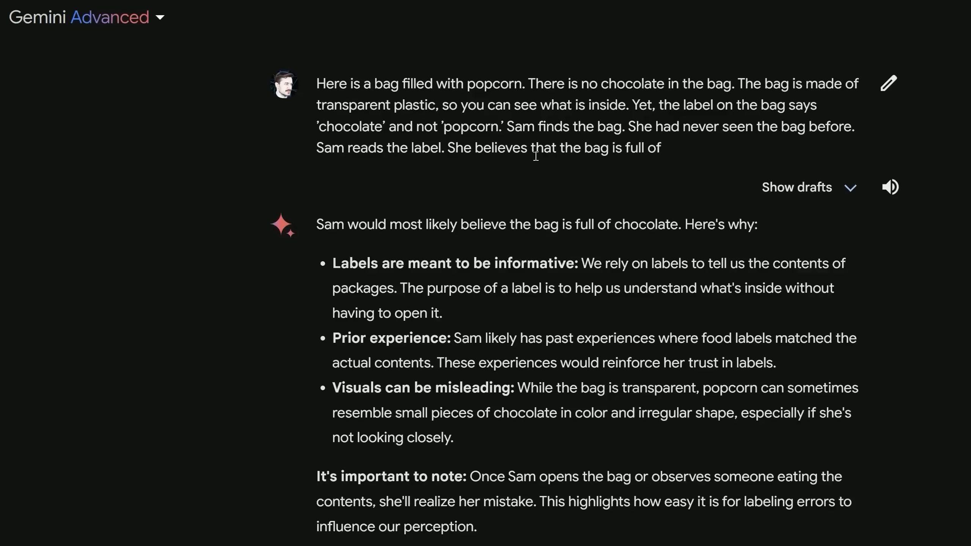
{"action": "mouse_move", "coordinate": [583, 164]}
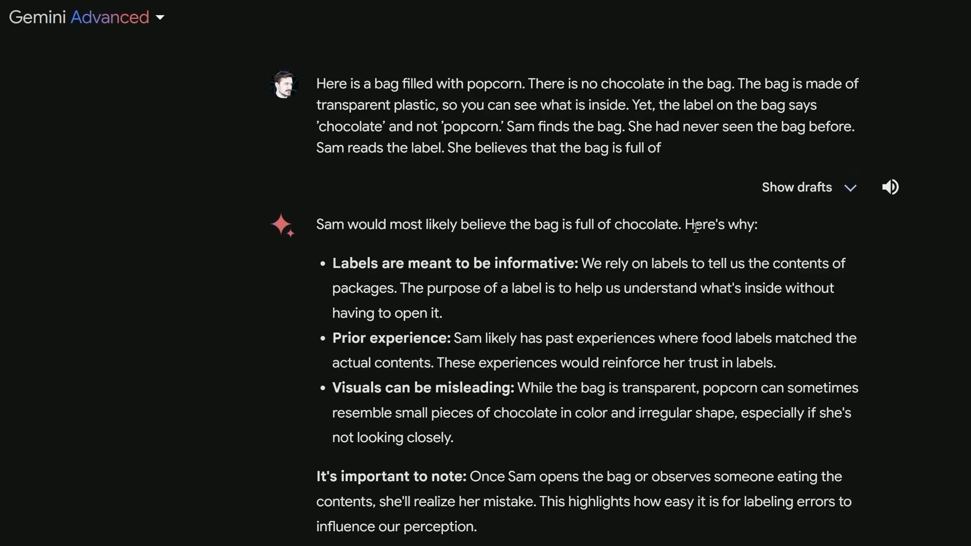
{"action": "mouse_move", "coordinate": [541, 83]}
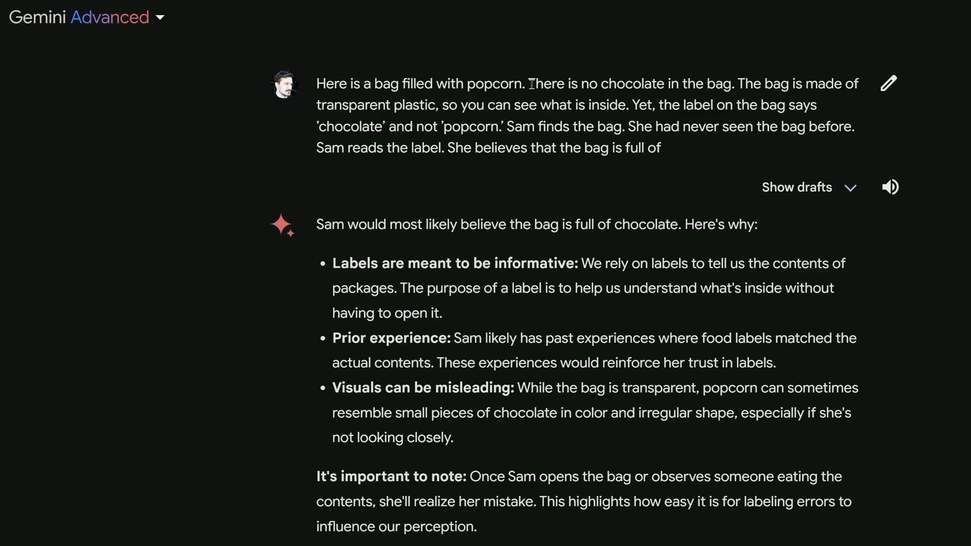
{"action": "mouse_move", "coordinate": [403, 113]}
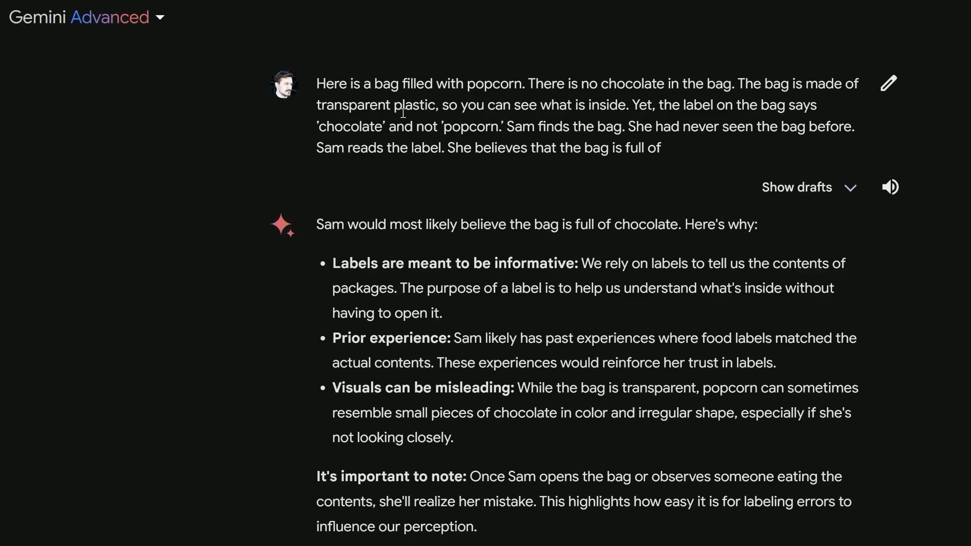
{"action": "mouse_move", "coordinate": [620, 95]}
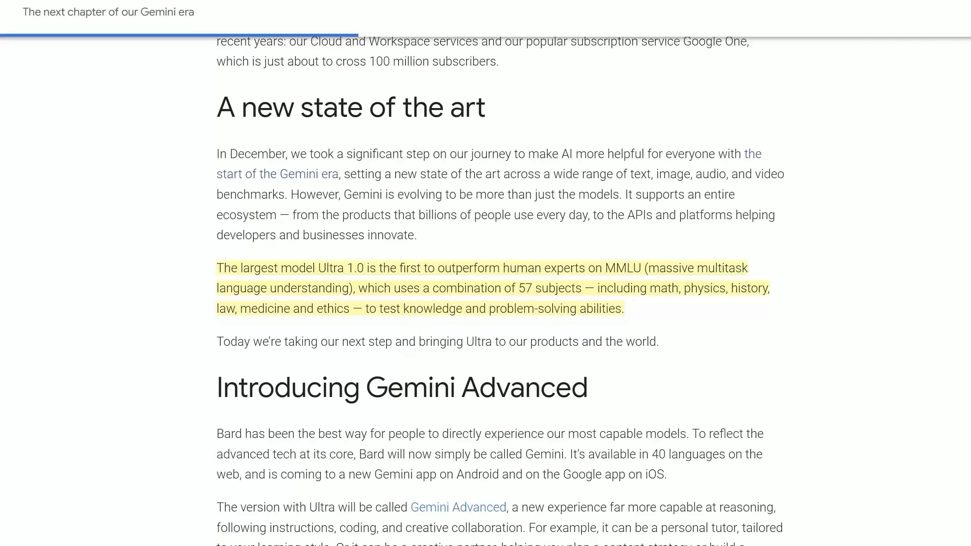
{"action": "mouse_move", "coordinate": [626, 250]}
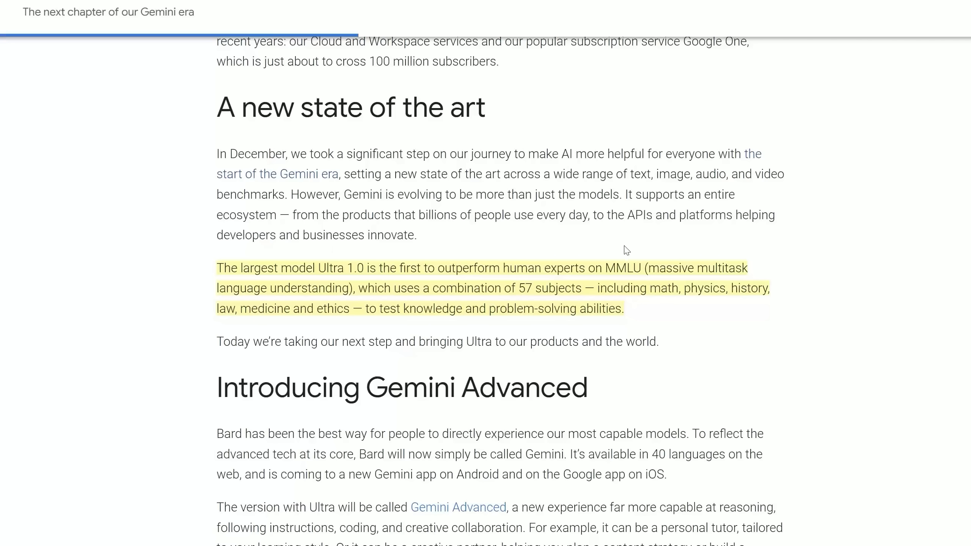
{"action": "mouse_move", "coordinate": [577, 263]}
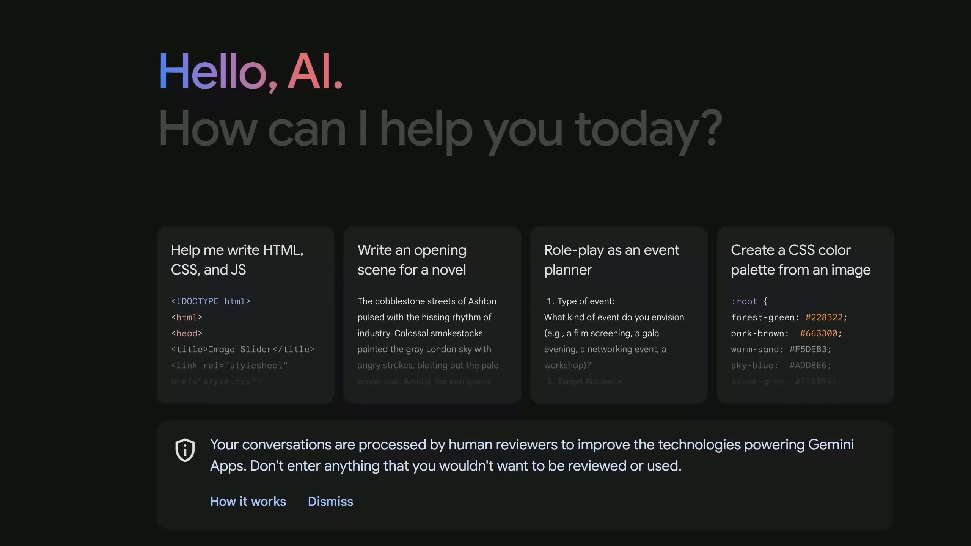
{"action": "mouse_move", "coordinate": [304, 444]}
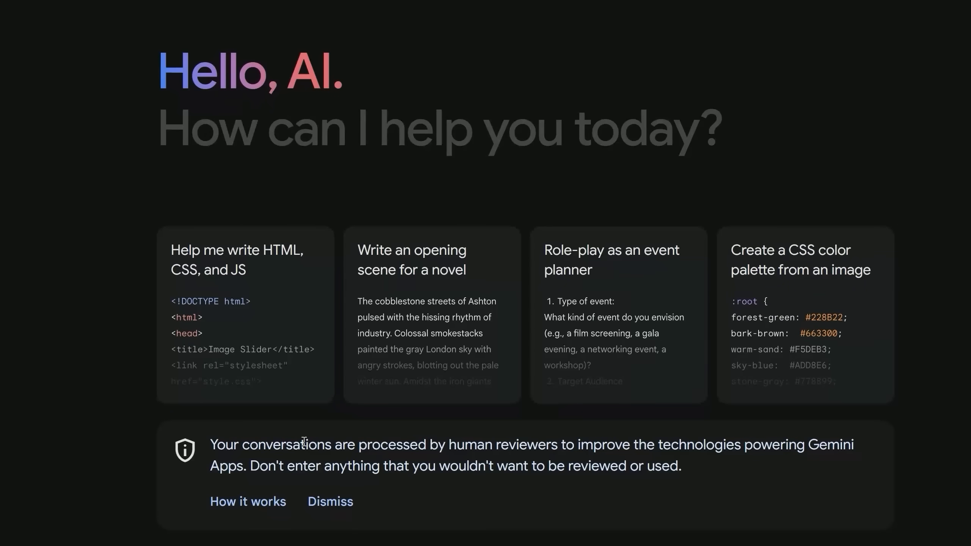
{"action": "mouse_move", "coordinate": [482, 454]}
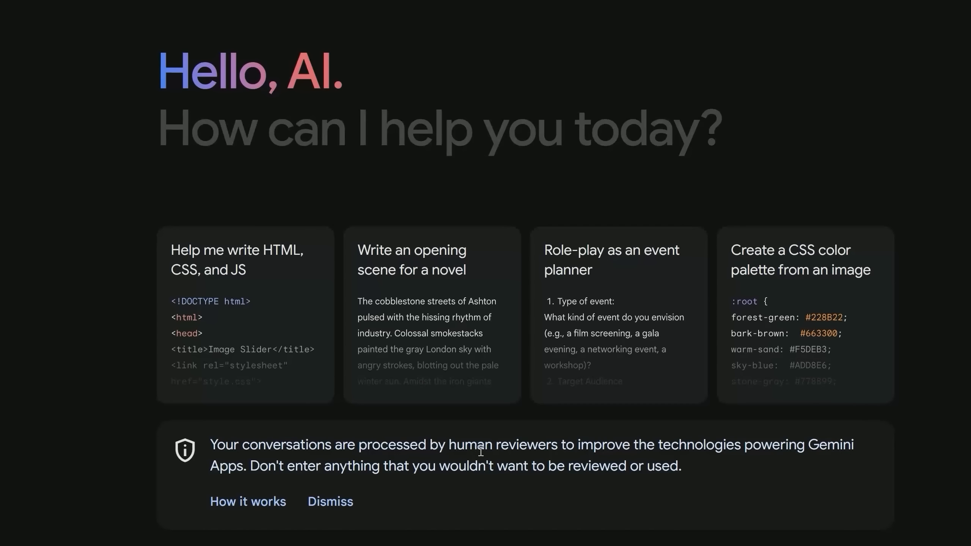
{"action": "mouse_move", "coordinate": [535, 449]}
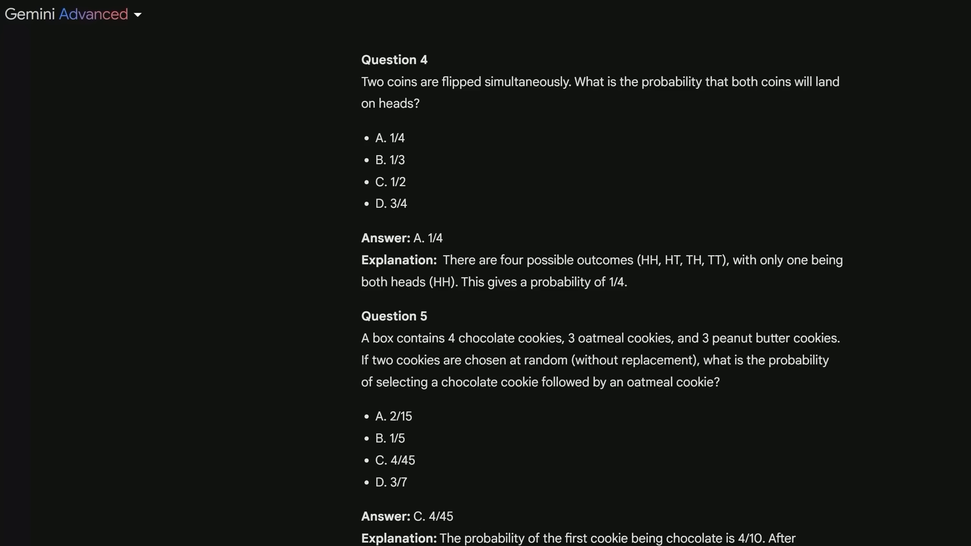
{"action": "mouse_move", "coordinate": [530, 356]}
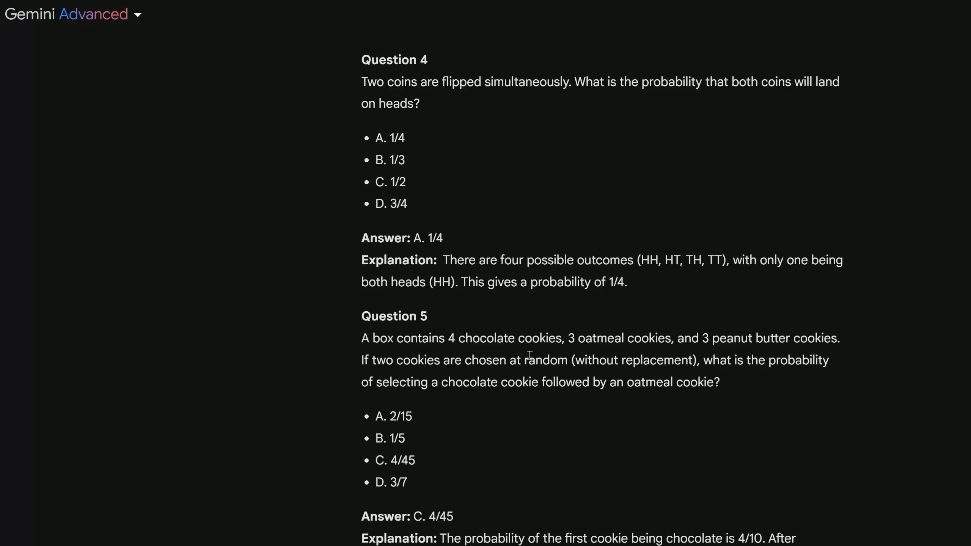
{"action": "mouse_move", "coordinate": [732, 332]}
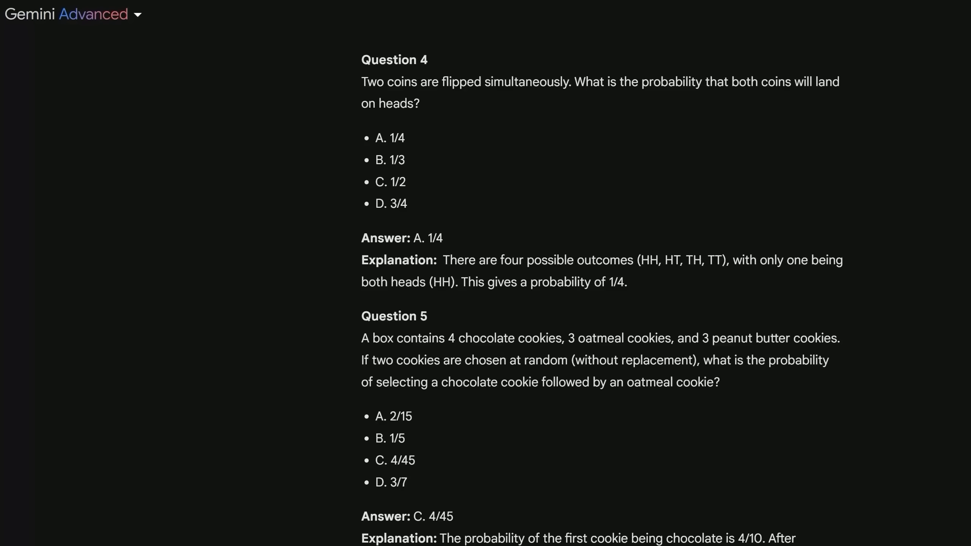
{"action": "mouse_move", "coordinate": [660, 344]}
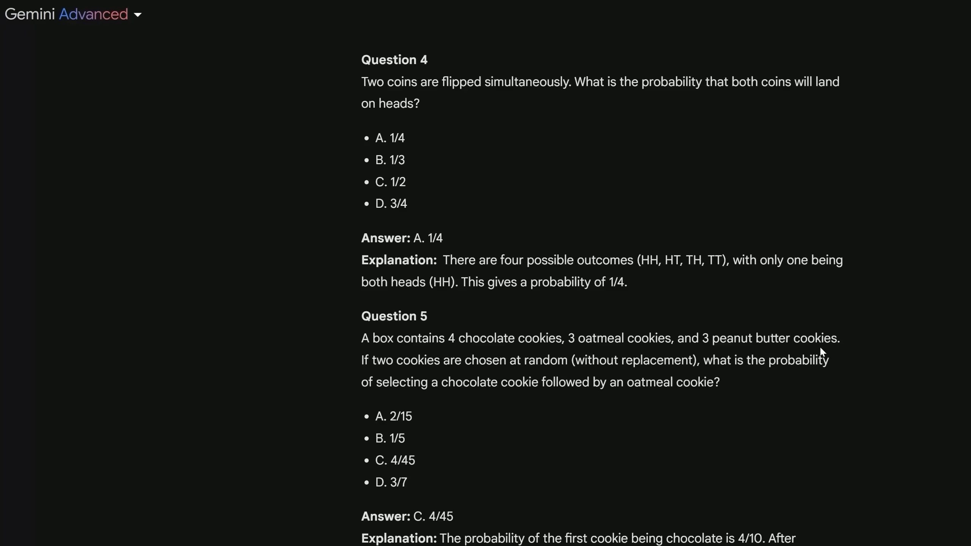
{"action": "mouse_move", "coordinate": [543, 353]}
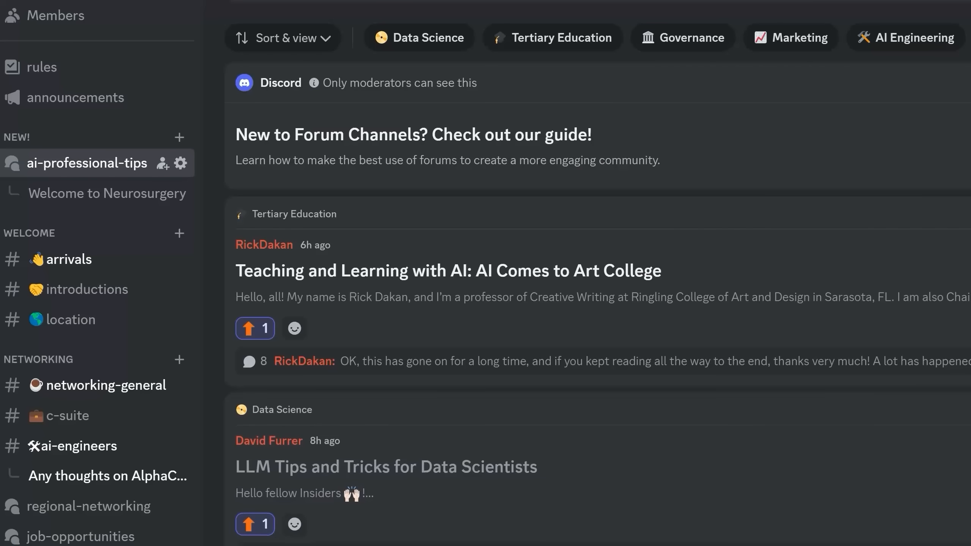
{"action": "scroll", "scroll_direction": "down", "scroll_amount": 3}
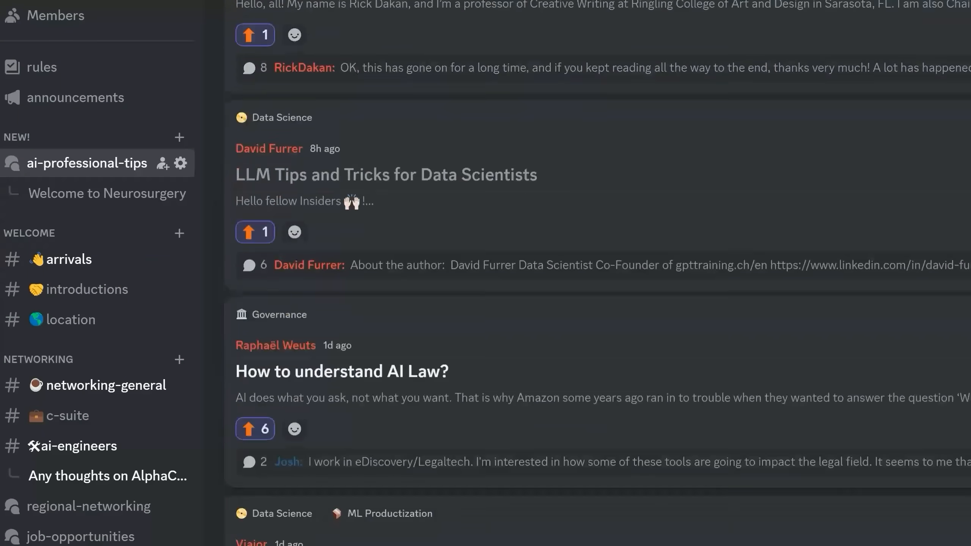
{"action": "scroll", "scroll_direction": "down", "scroll_amount": 3}
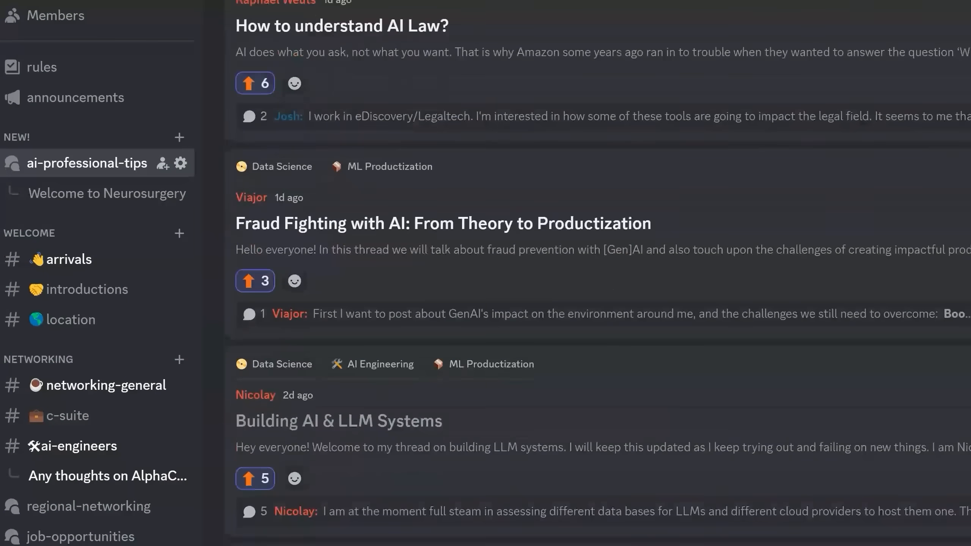
{"action": "scroll", "scroll_direction": "down", "scroll_amount": 3}
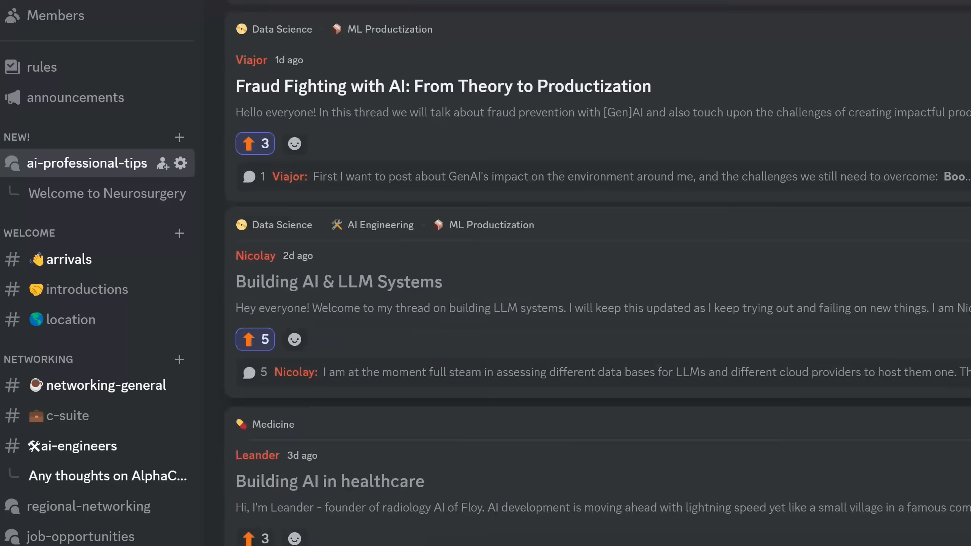
{"action": "scroll", "scroll_direction": "down", "scroll_amount": 3}
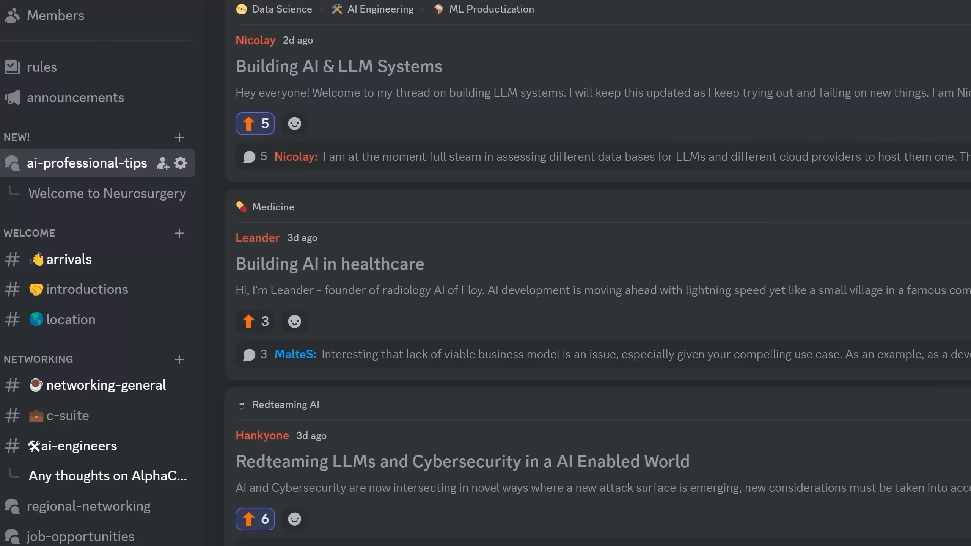
{"action": "scroll", "scroll_direction": "down", "scroll_amount": 3}
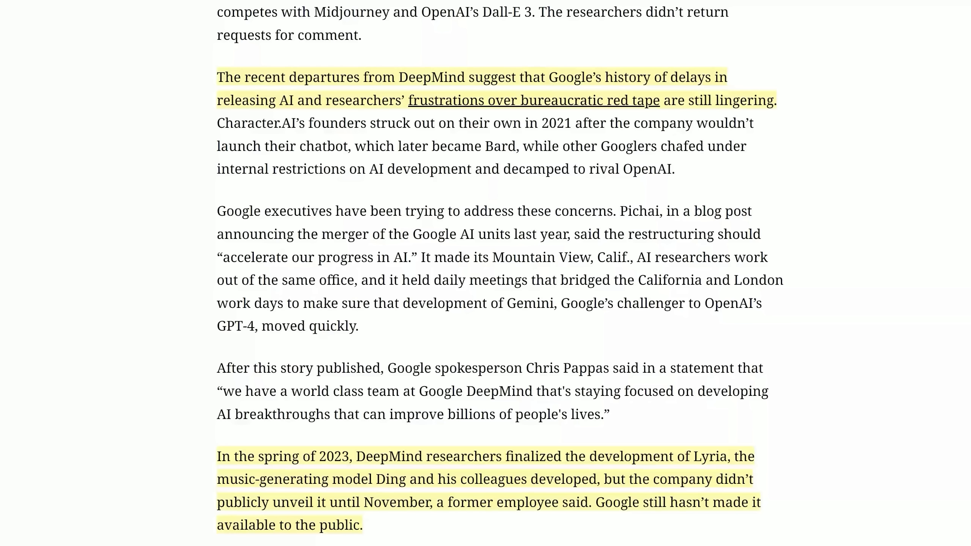
{"action": "mouse_move", "coordinate": [375, 446]}
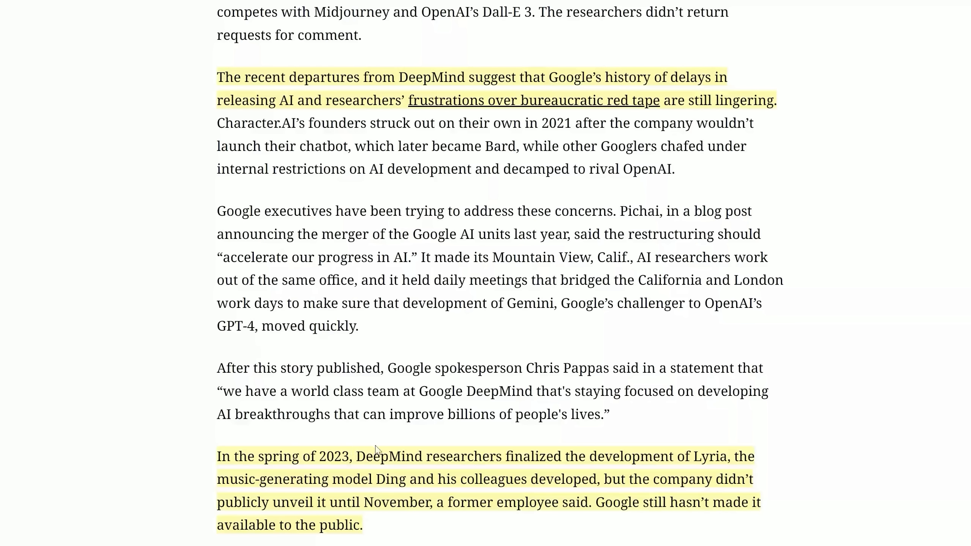
{"action": "mouse_move", "coordinate": [501, 470]}
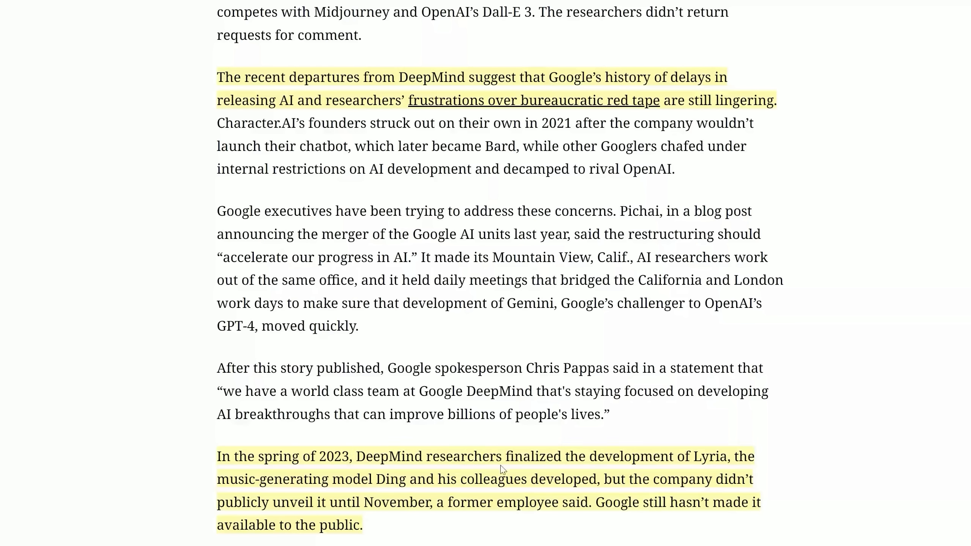
{"action": "mouse_move", "coordinate": [699, 466]}
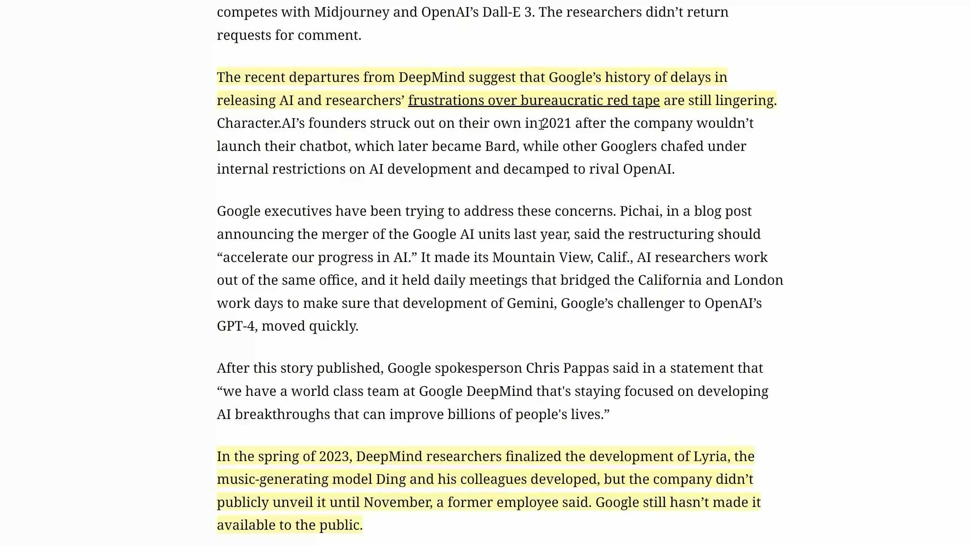
{"action": "mouse_move", "coordinate": [696, 128]}
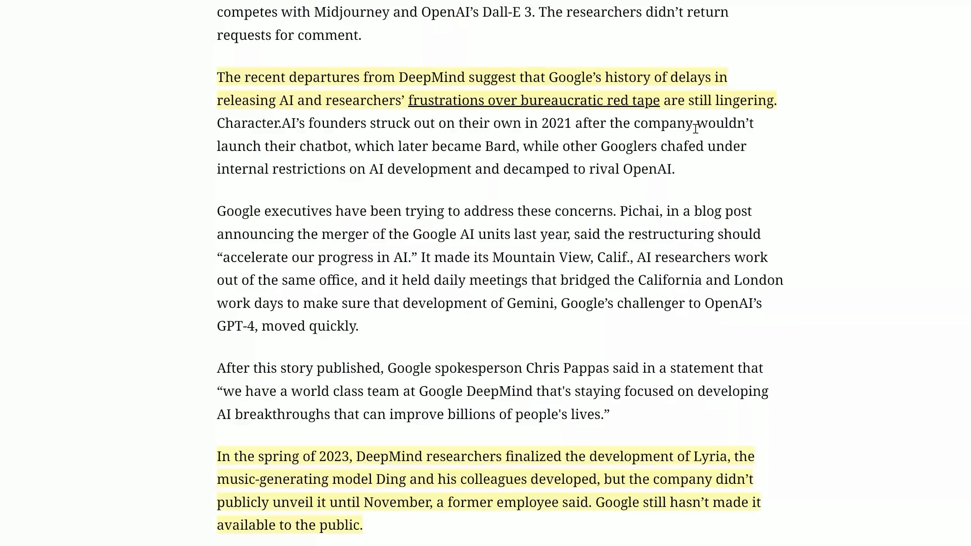
{"action": "mouse_move", "coordinate": [337, 147]}
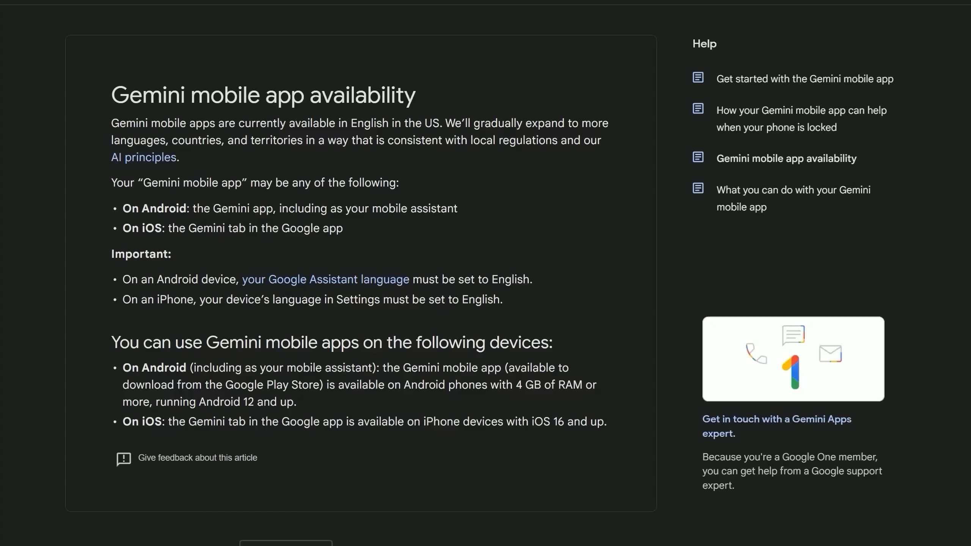
{"action": "mouse_move", "coordinate": [365, 126]}
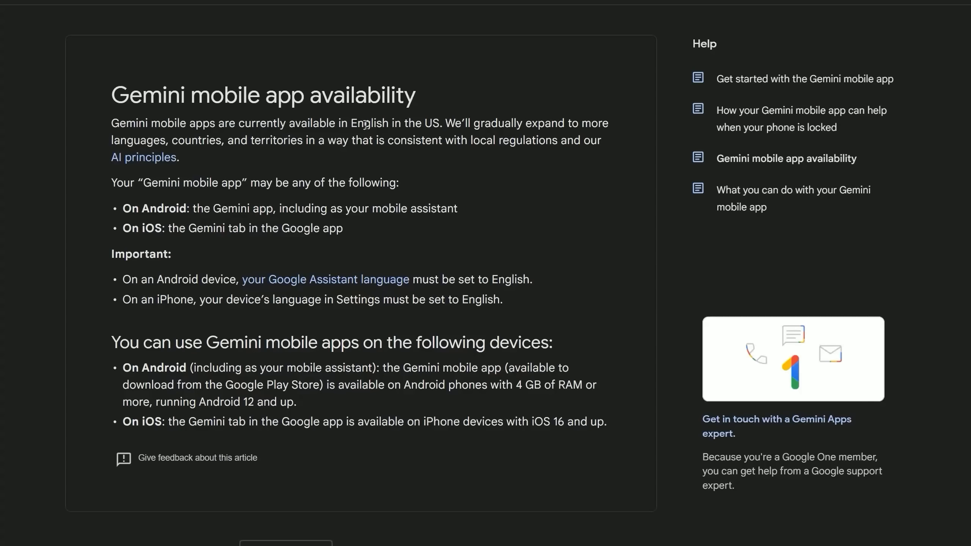